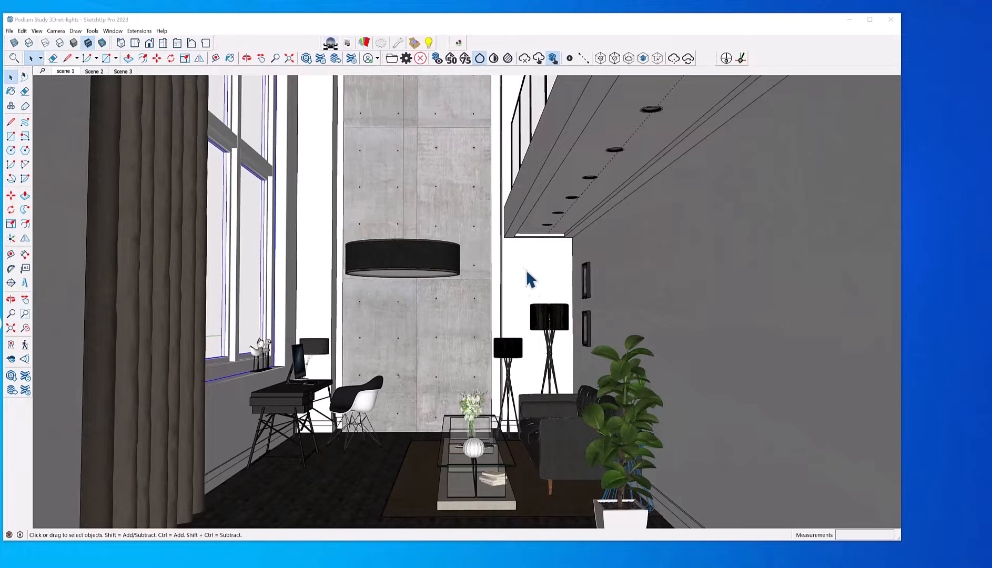
mouse_move(380, 354)
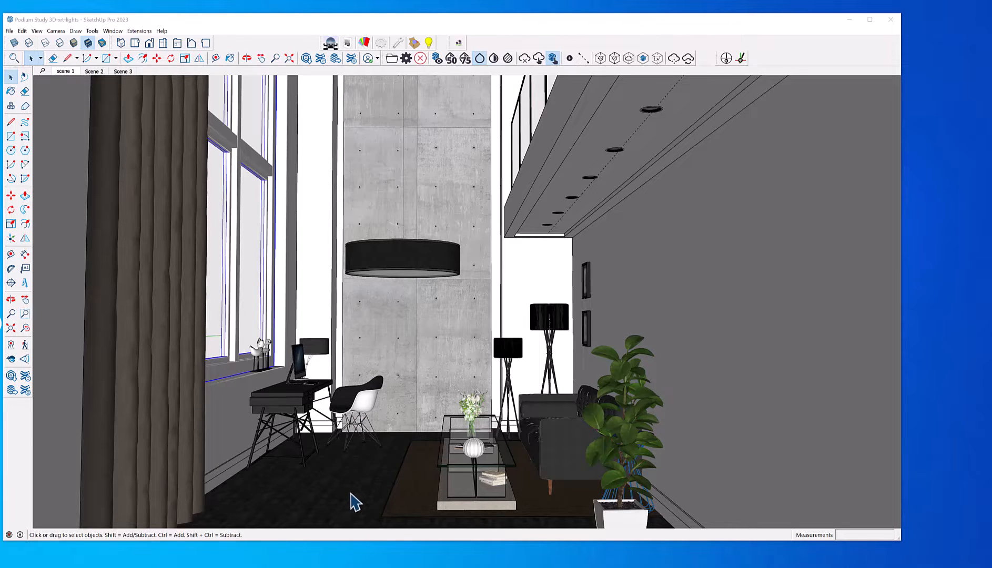
mouse_move(417, 417)
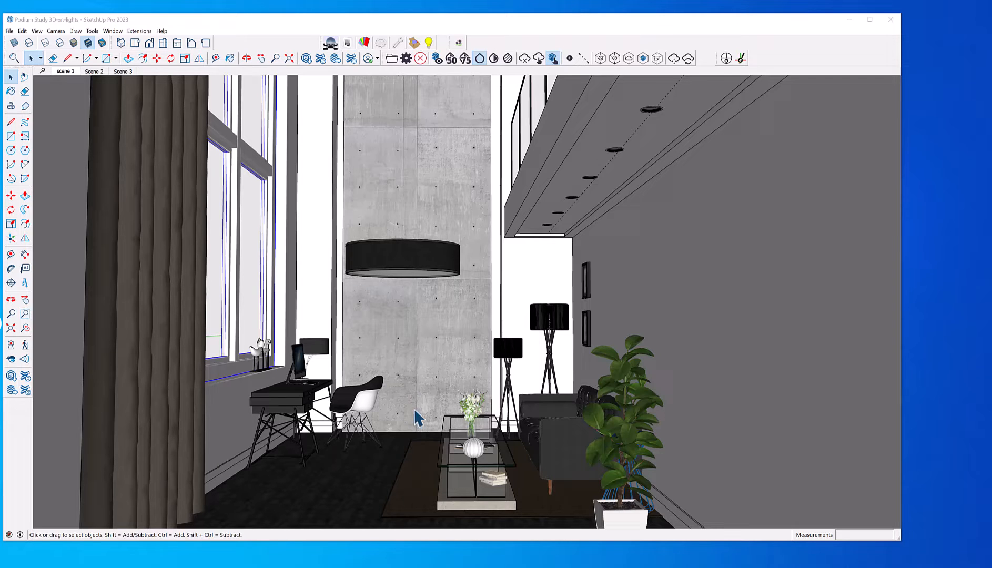
mouse_move(430, 374)
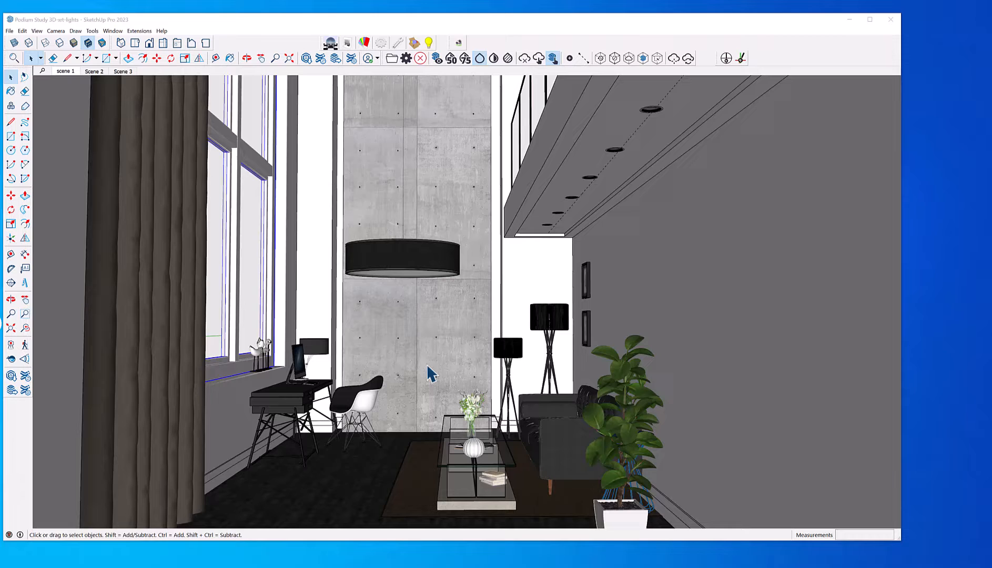
mouse_move(655, 121)
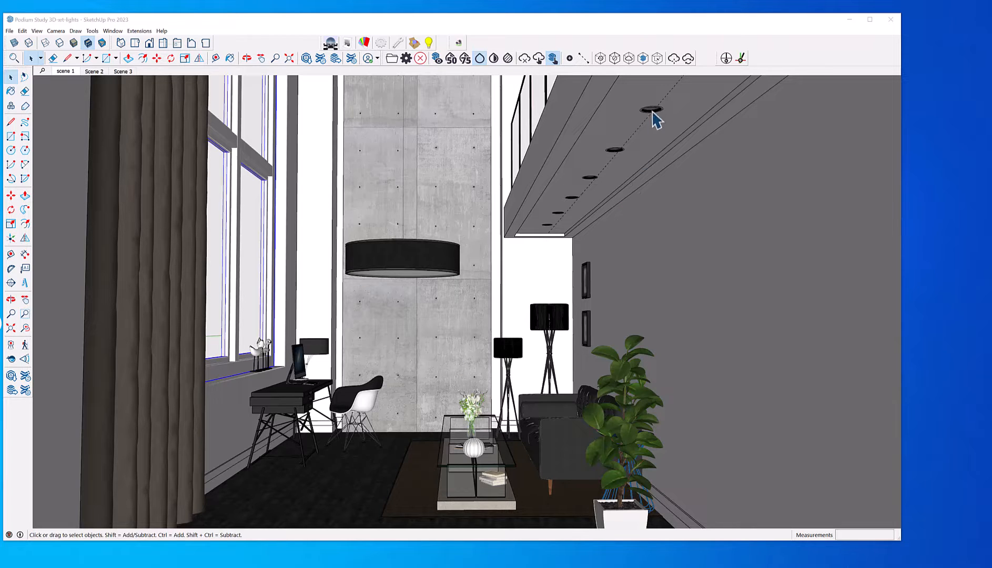
mouse_move(544, 353)
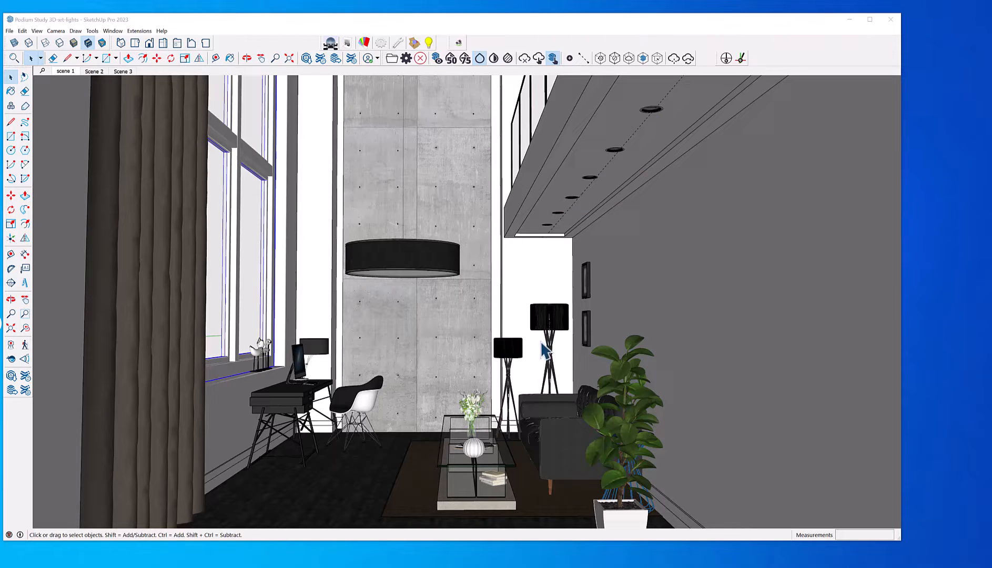
mouse_move(422, 290)
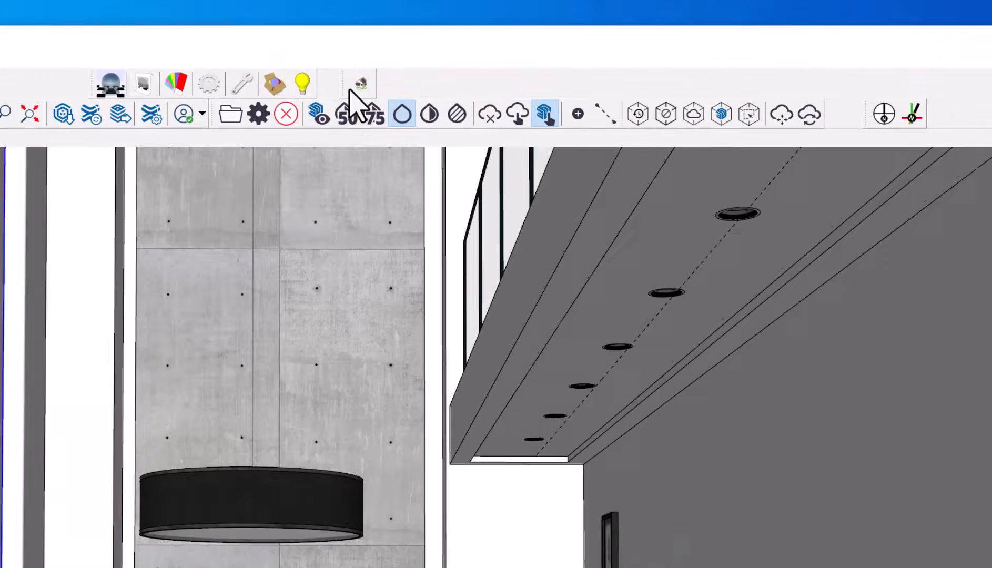
mouse_move(358, 85)
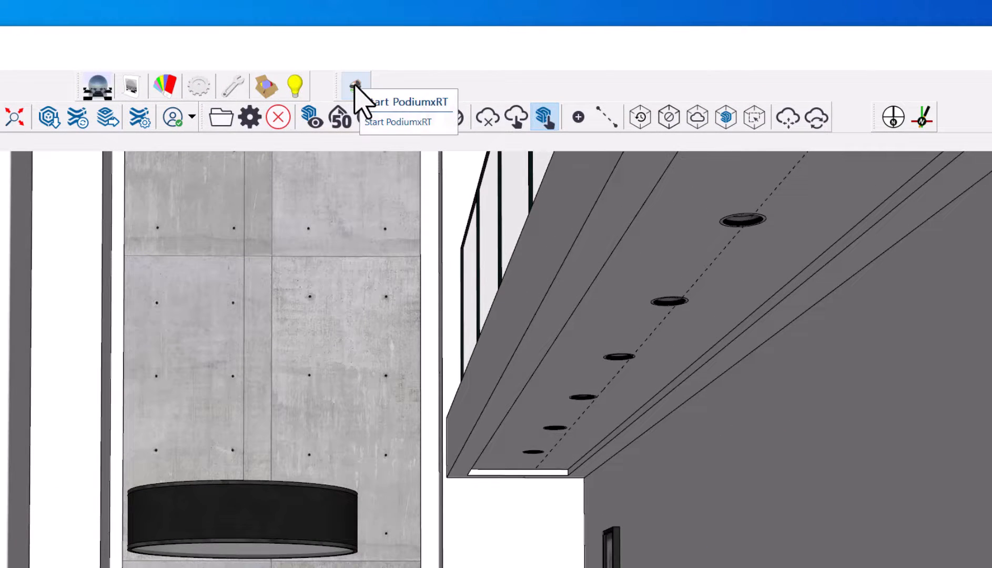
Step: Start the Podium xRT live render of the loft and dismiss the trial notice
click(355, 85)
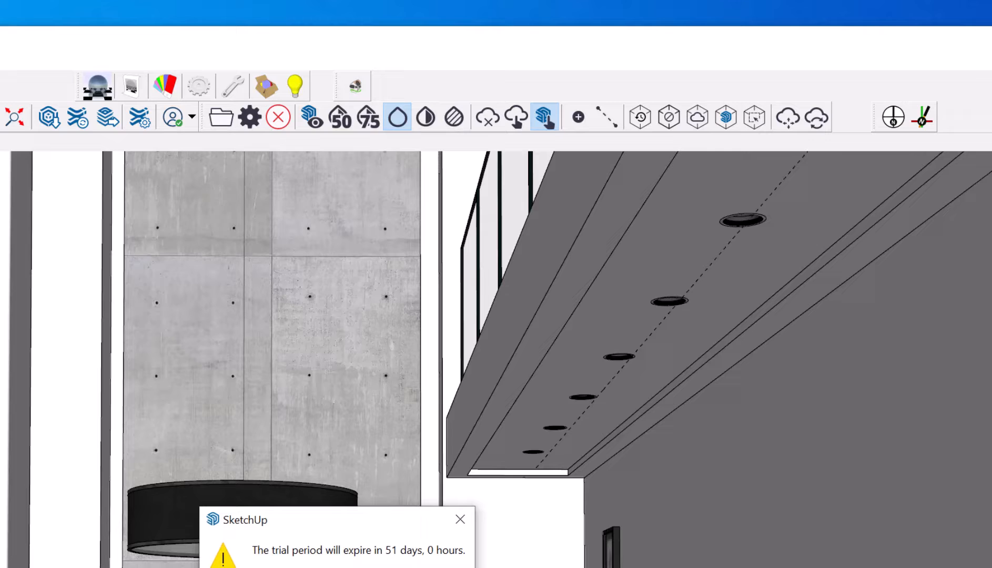
click(543, 117)
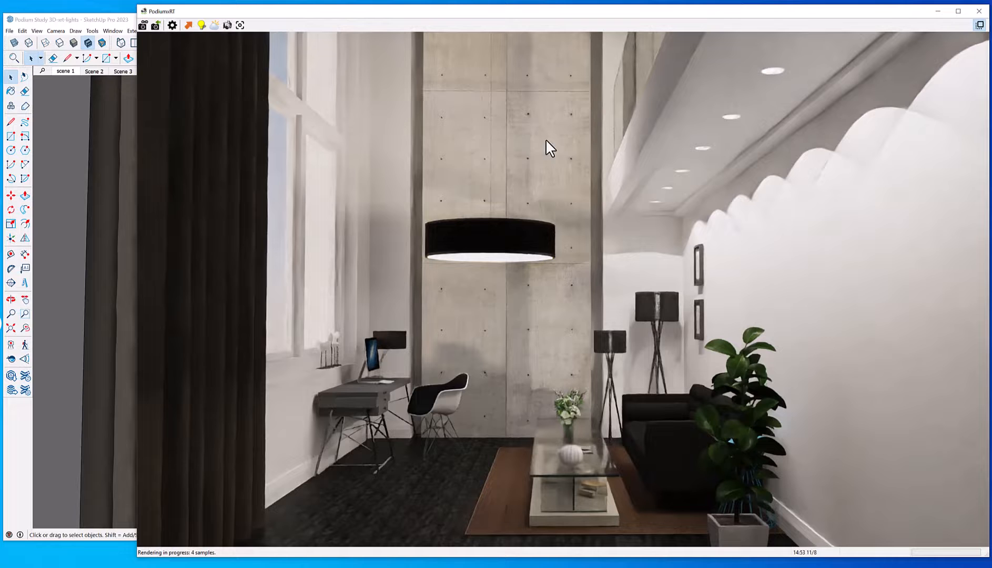
mouse_move(268, 539)
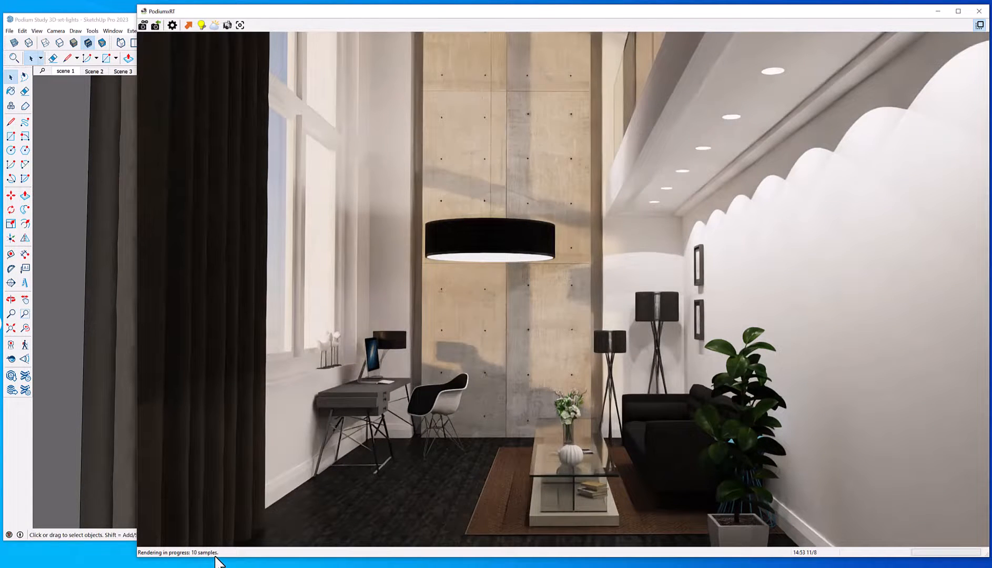
mouse_move(553, 353)
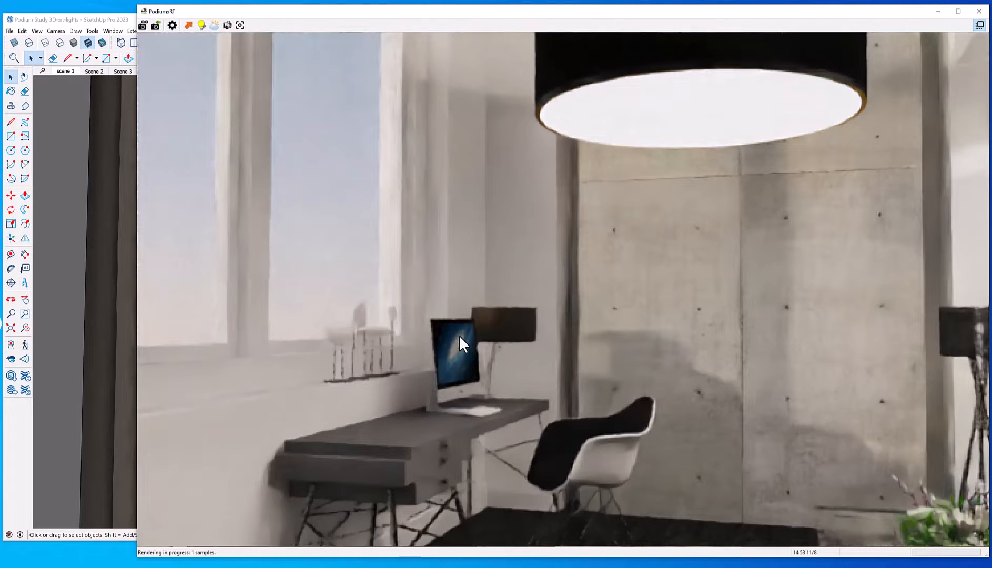
mouse_move(578, 349)
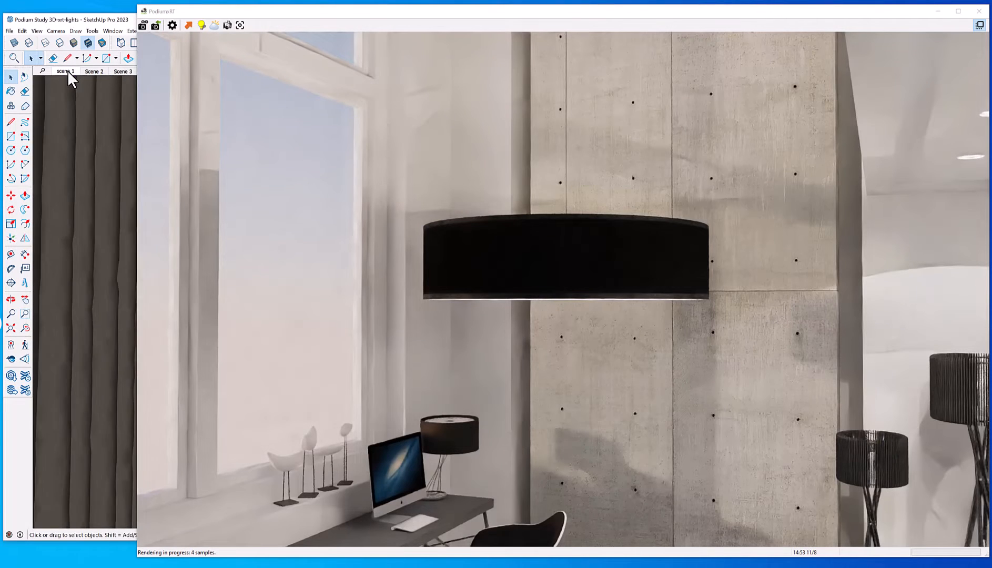
Step: Switch to the scene 1 view and restart the Podium xRT render from it
click(156, 25)
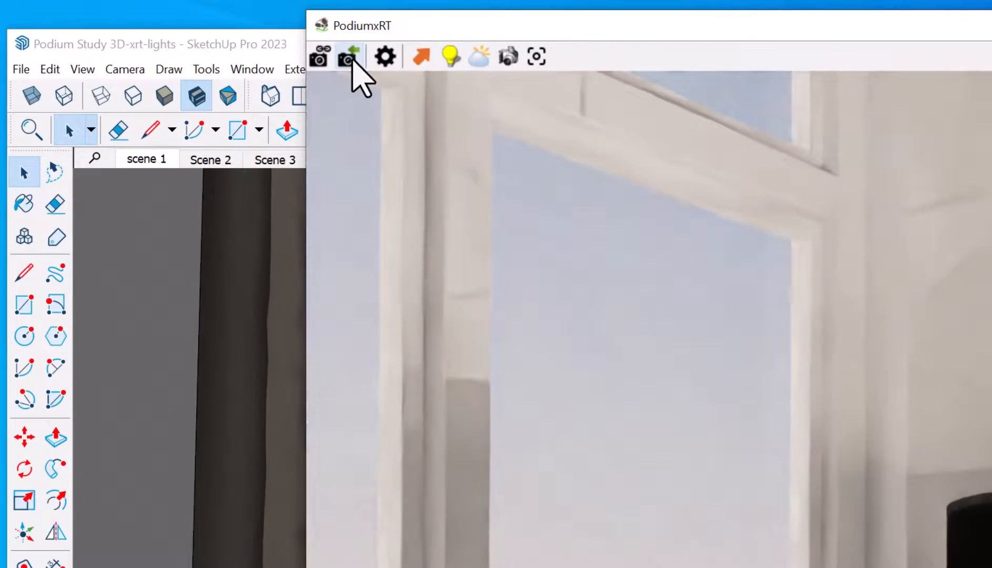
click(346, 56)
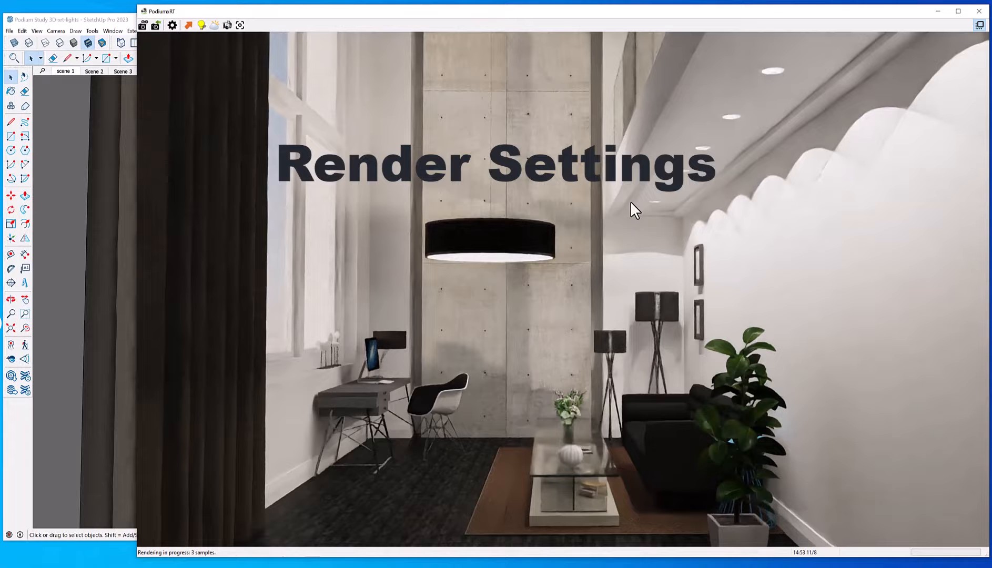
mouse_move(568, 271)
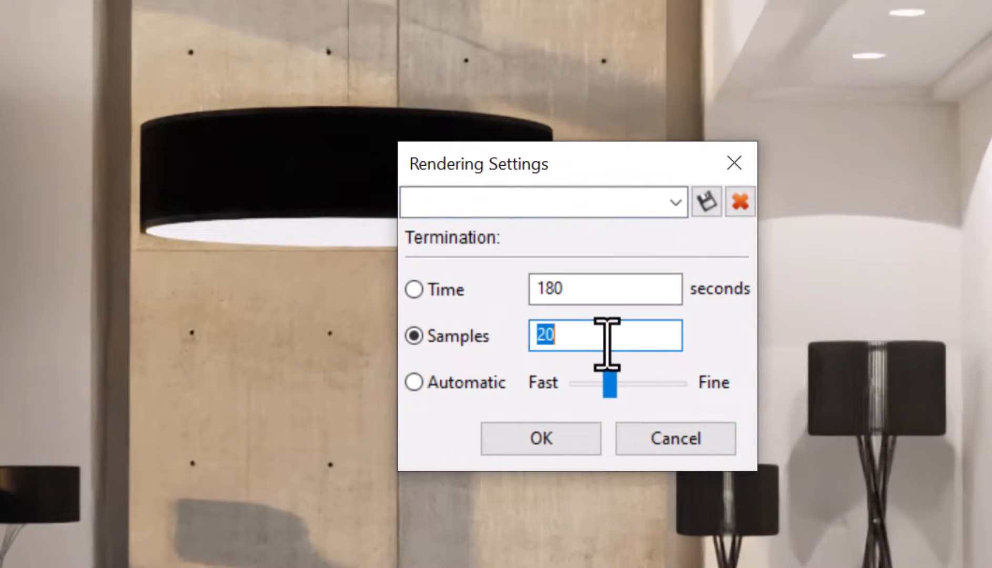
Step: Make rendering terminate after 15 samples instead of a time limit
text(30)
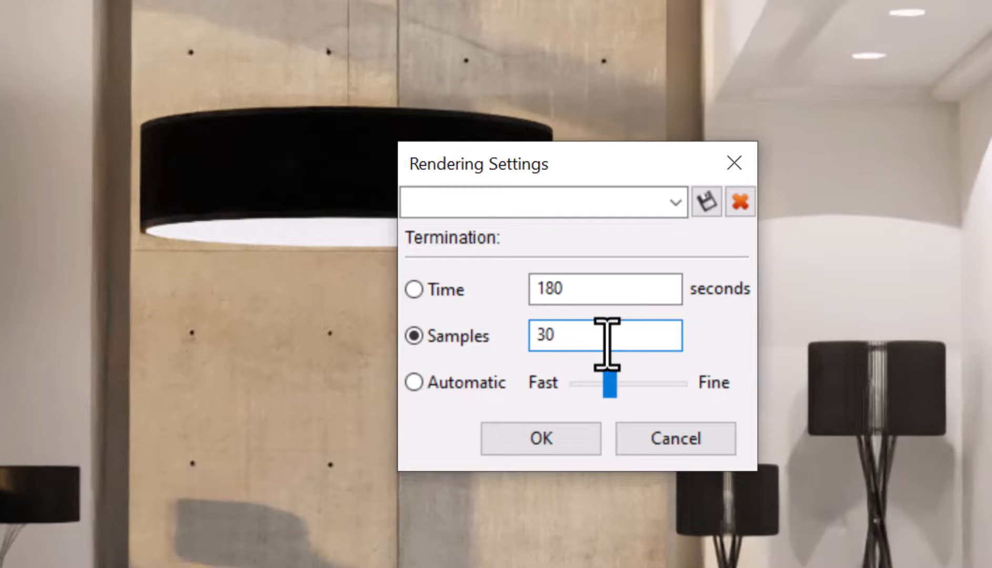
text(2)
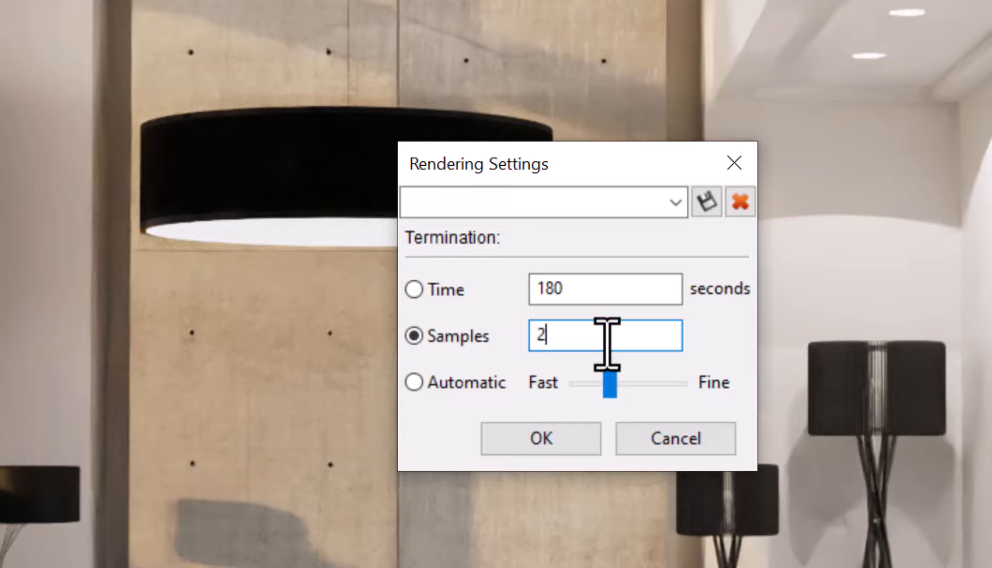
text(0)
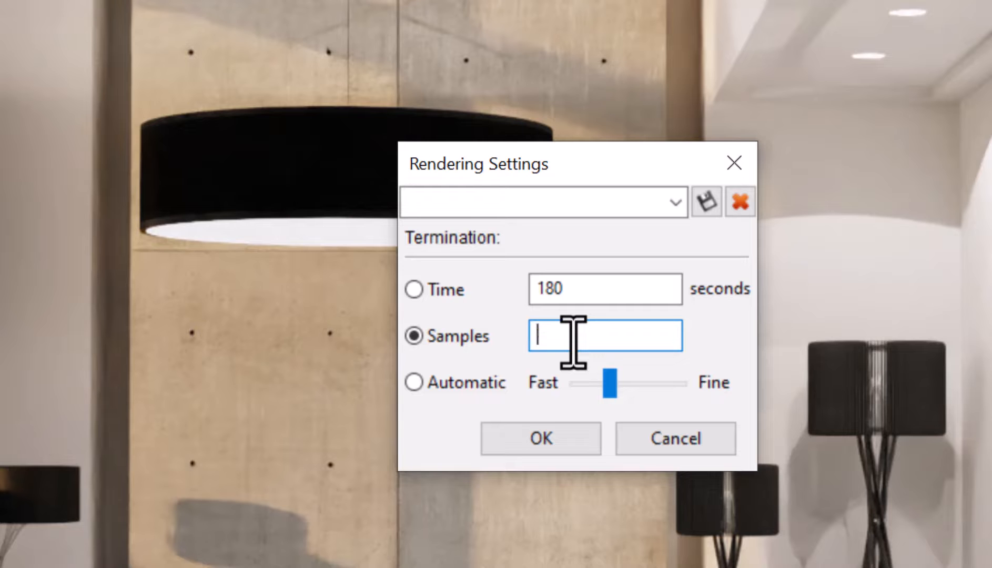
text(15)
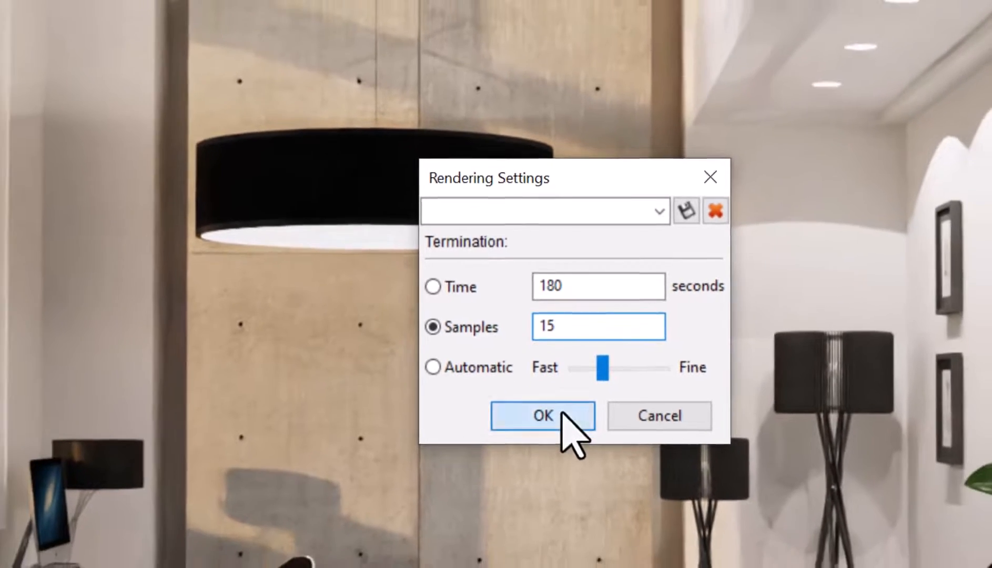
click(542, 416)
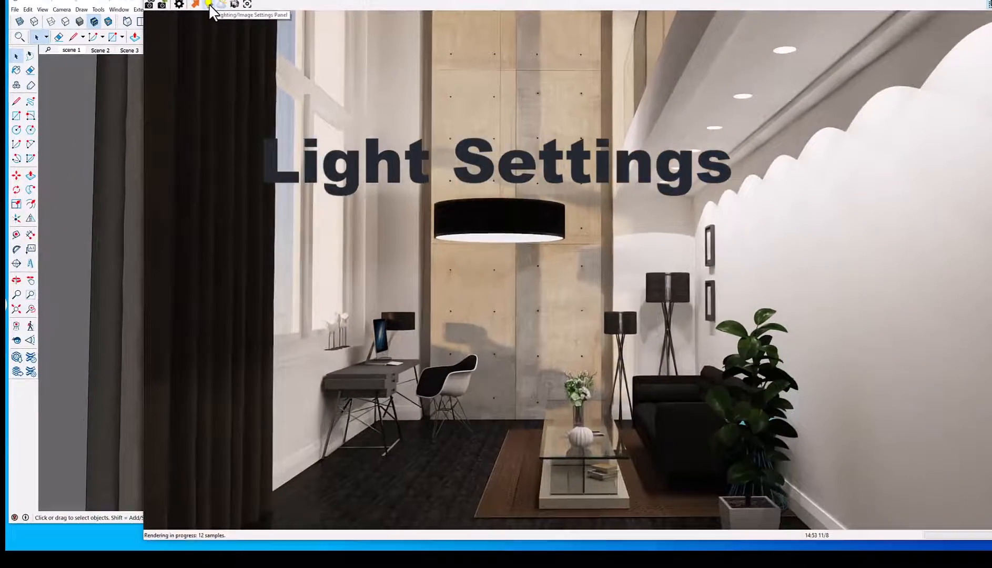
Step: Reset lighting to defaults, keep physical at 1.0, and raise artificial intensity to 2.1
click(208, 4)
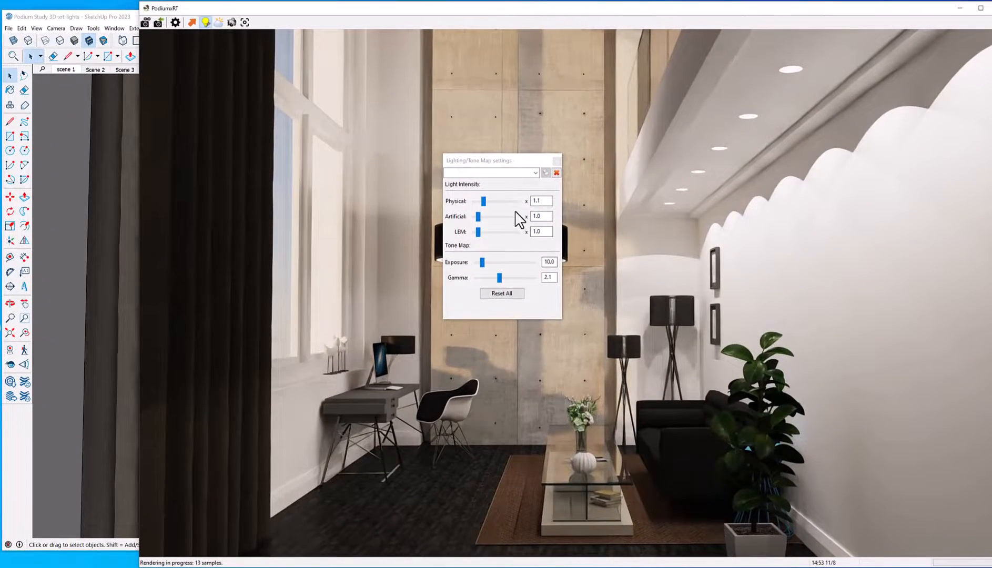
click(502, 293)
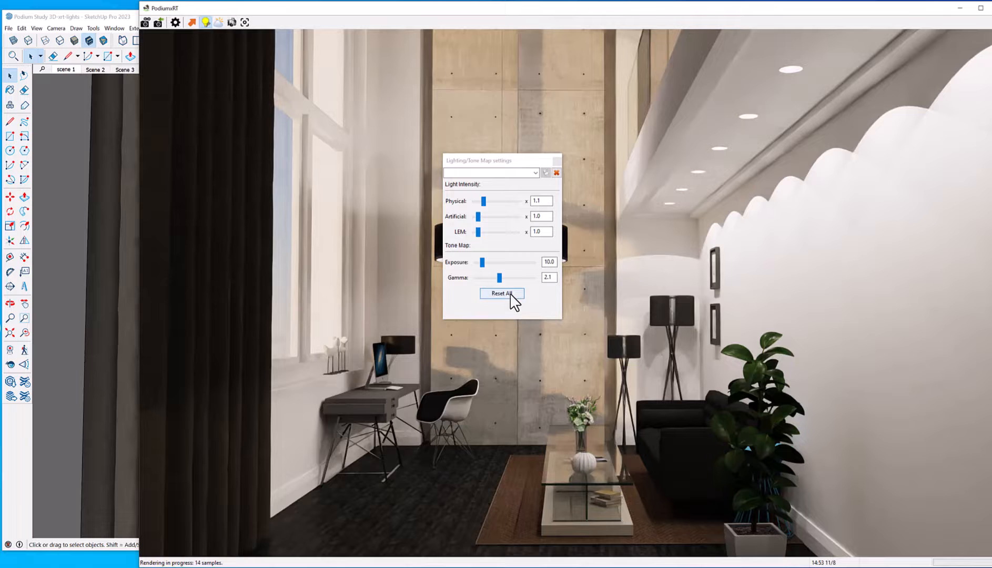
click(501, 293)
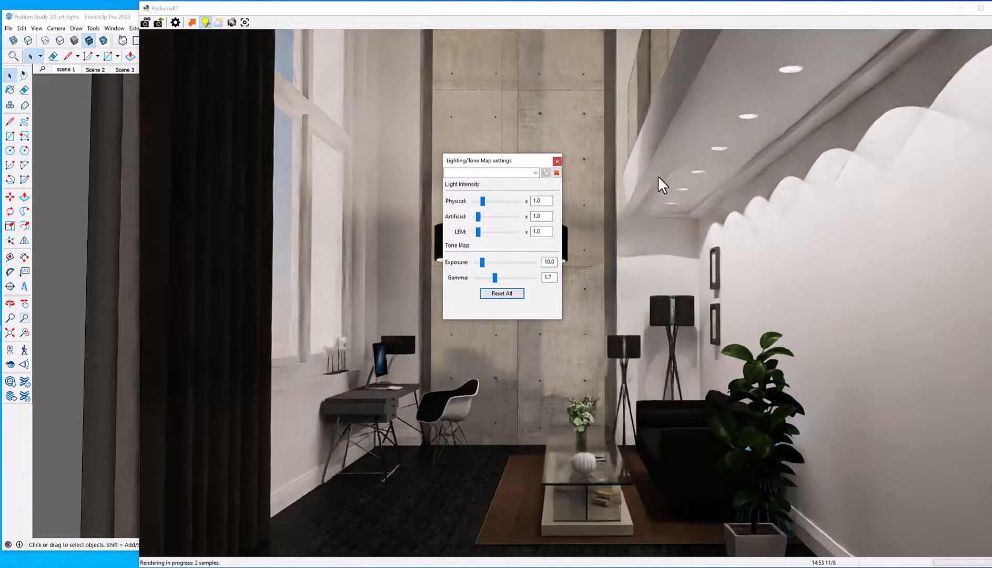
mouse_move(449, 213)
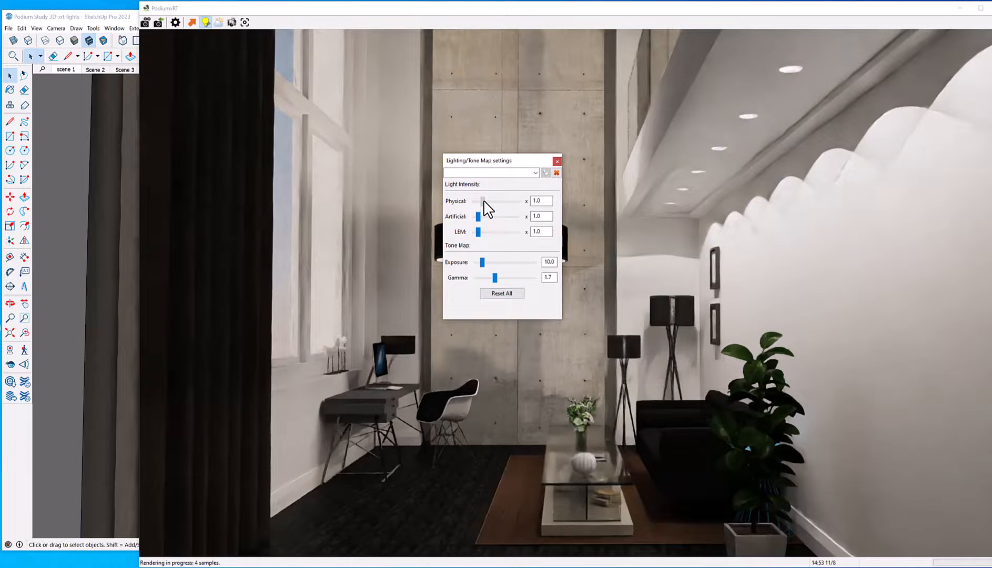
drag(481, 201, 496, 201)
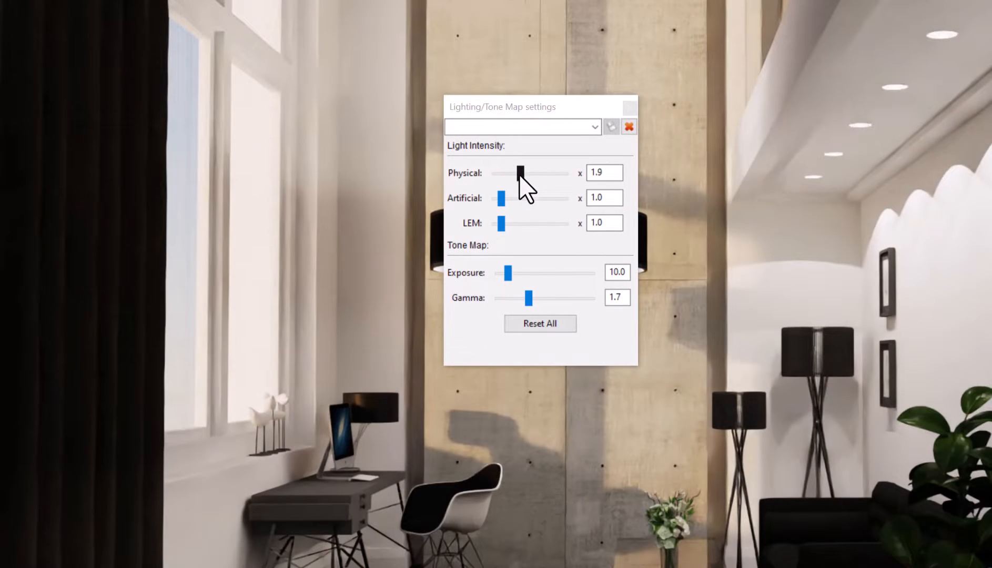
drag(520, 173, 506, 174)
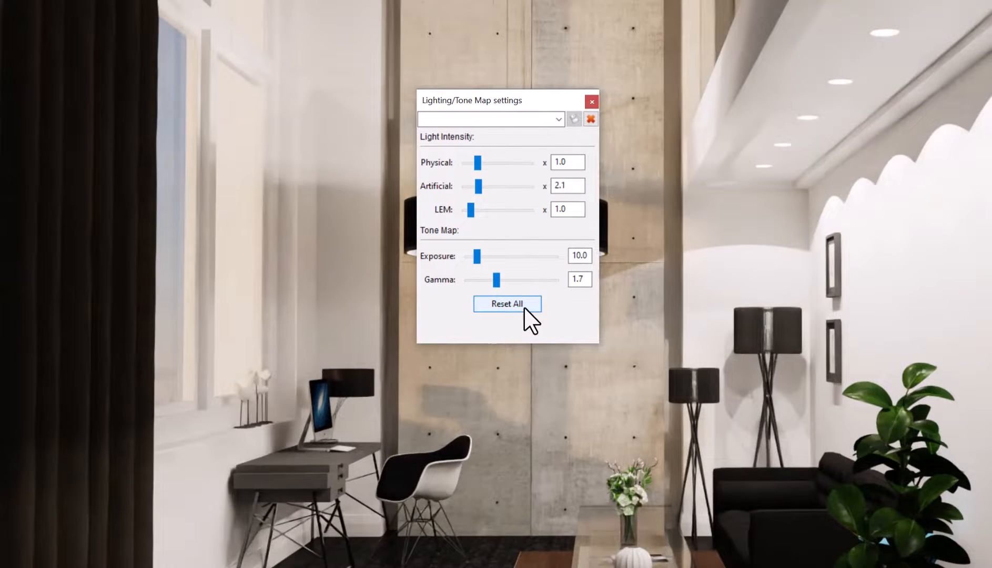
Step: Reset lighting, set gamma to 1.9, and overwrite the interior1 preset
click(506, 303)
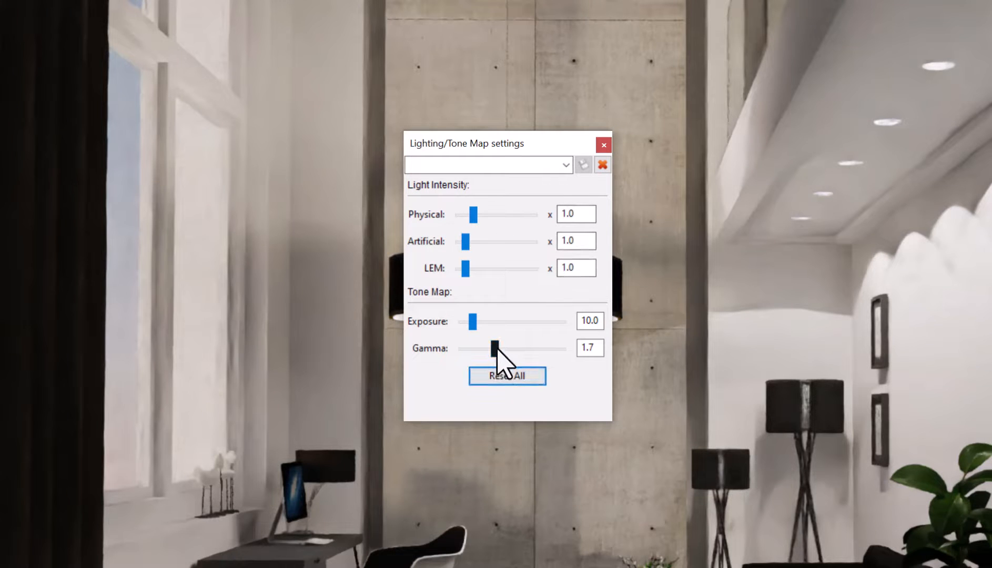
drag(495, 347, 502, 347)
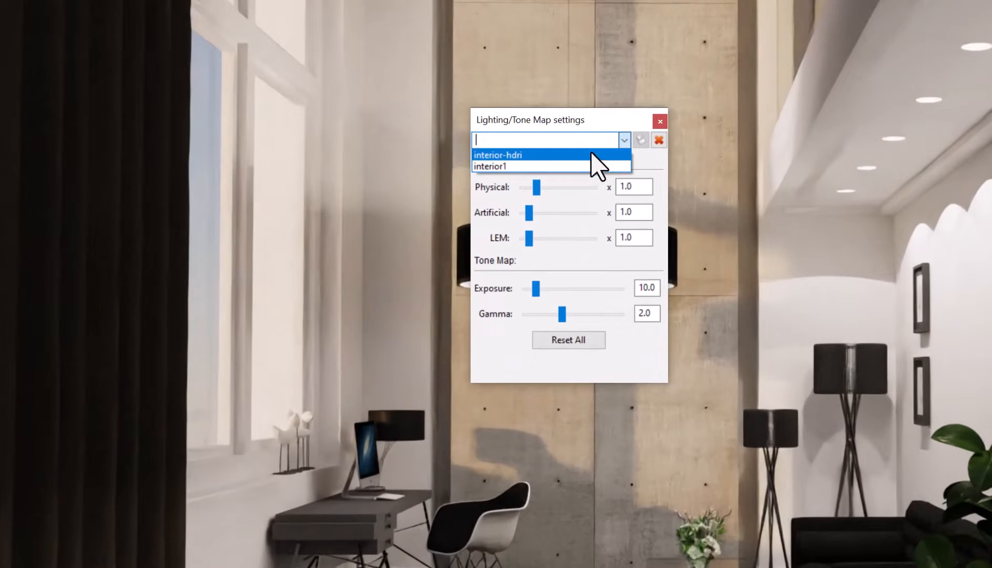
click(490, 166)
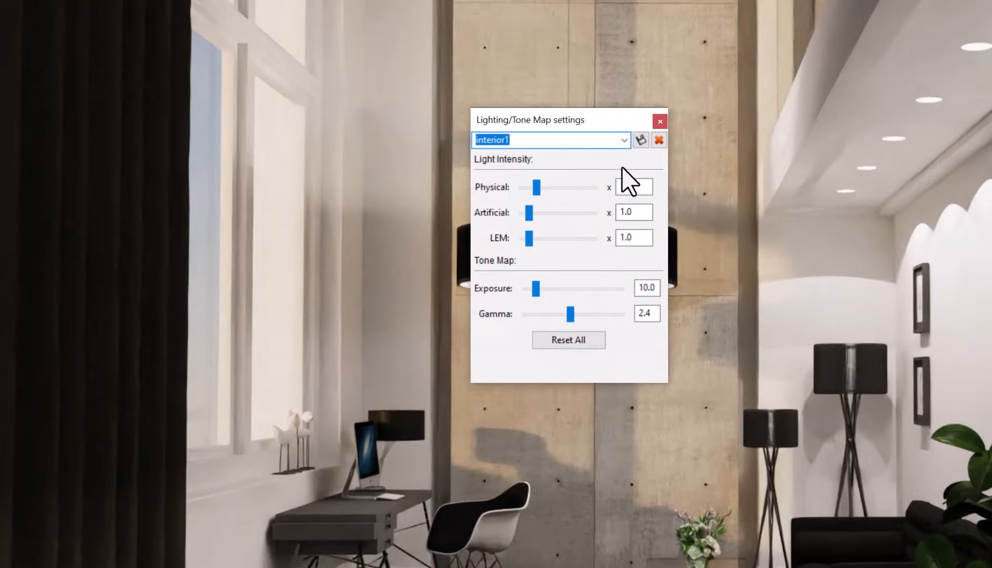
click(640, 140)
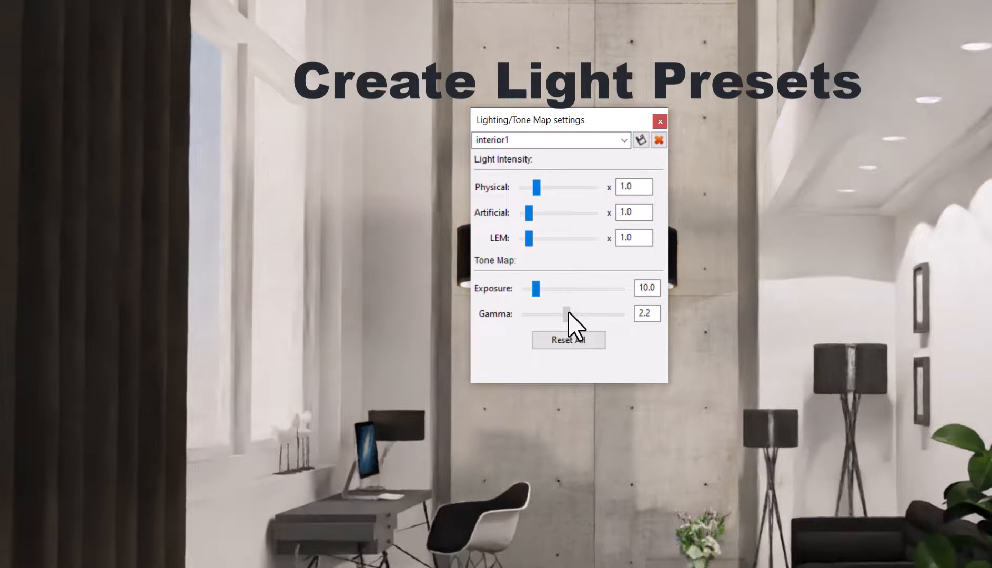
drag(566, 313, 560, 313)
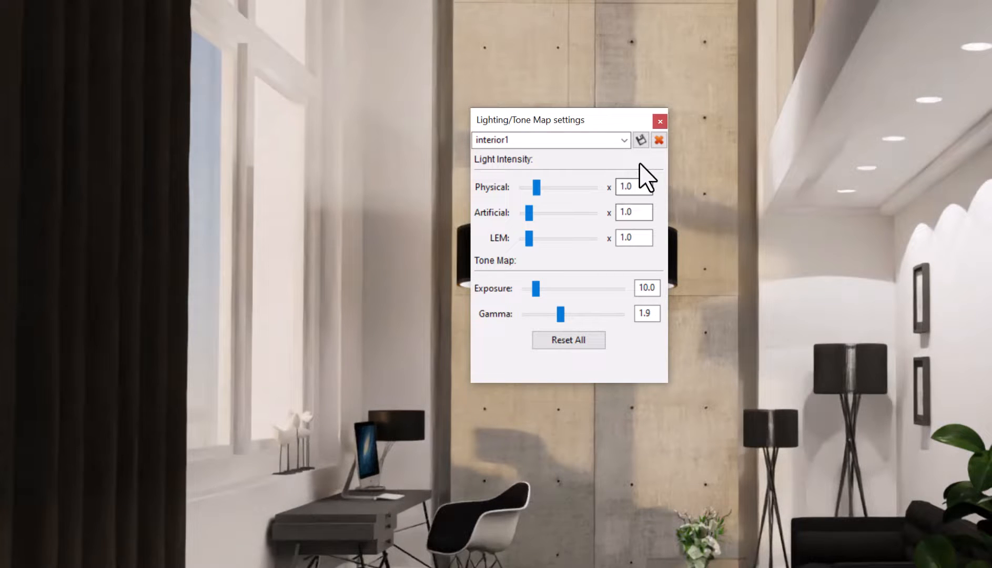
click(640, 140)
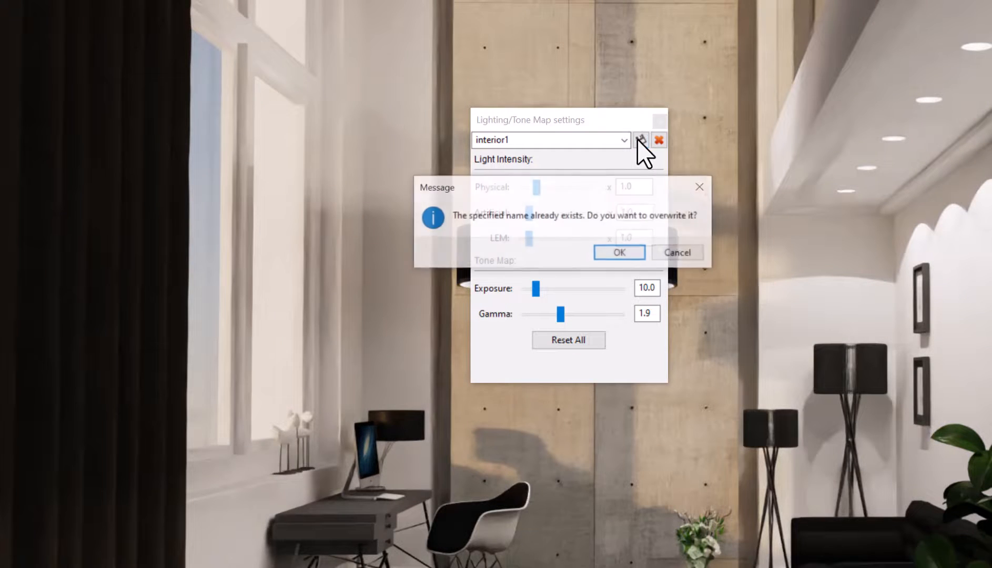
click(619, 253)
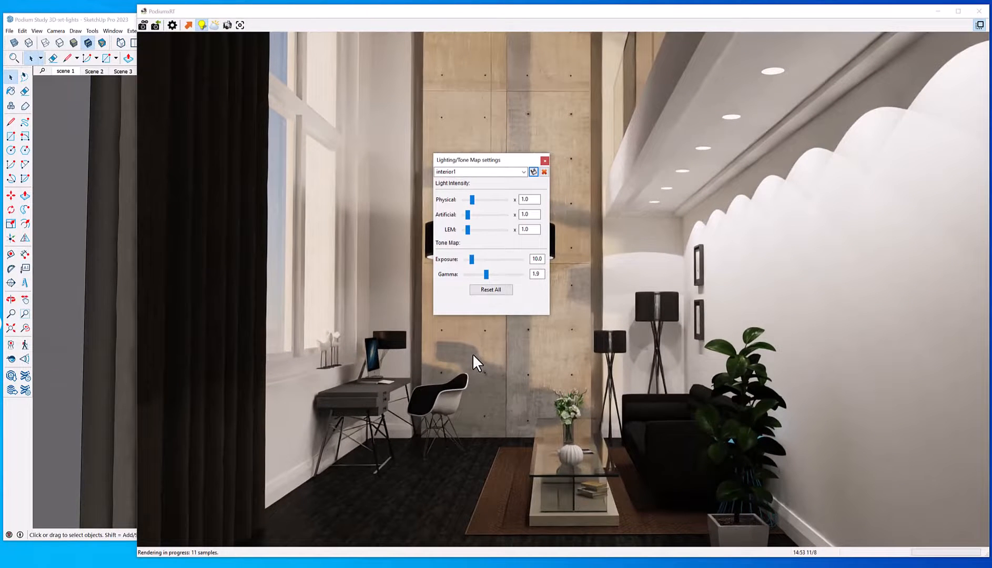
mouse_move(415, 378)
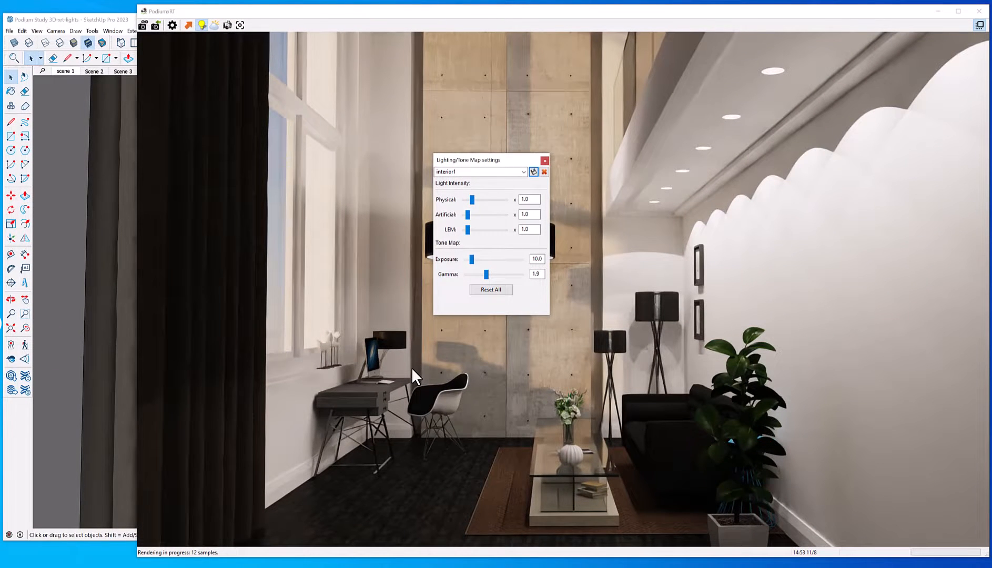
mouse_move(416, 365)
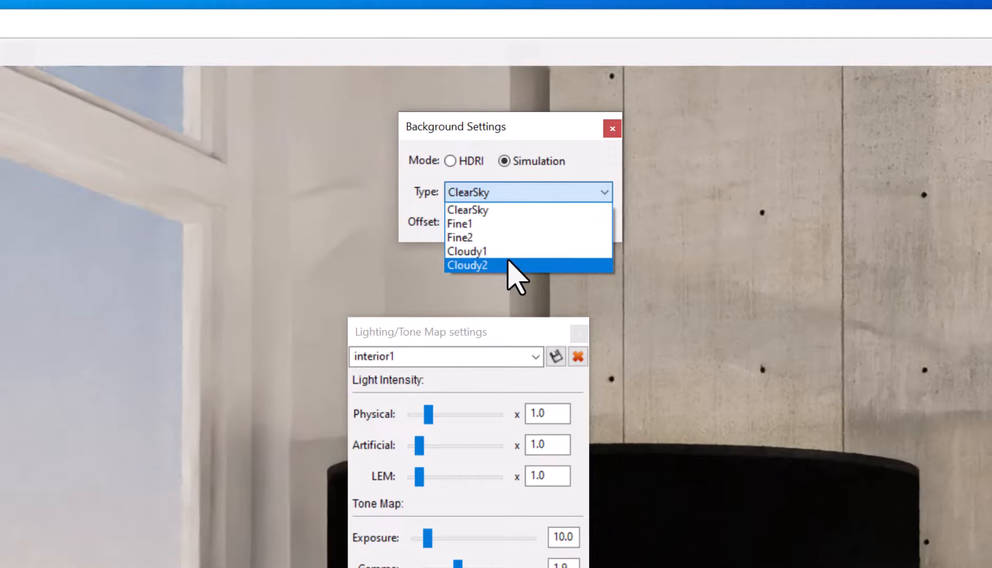
mouse_move(554, 209)
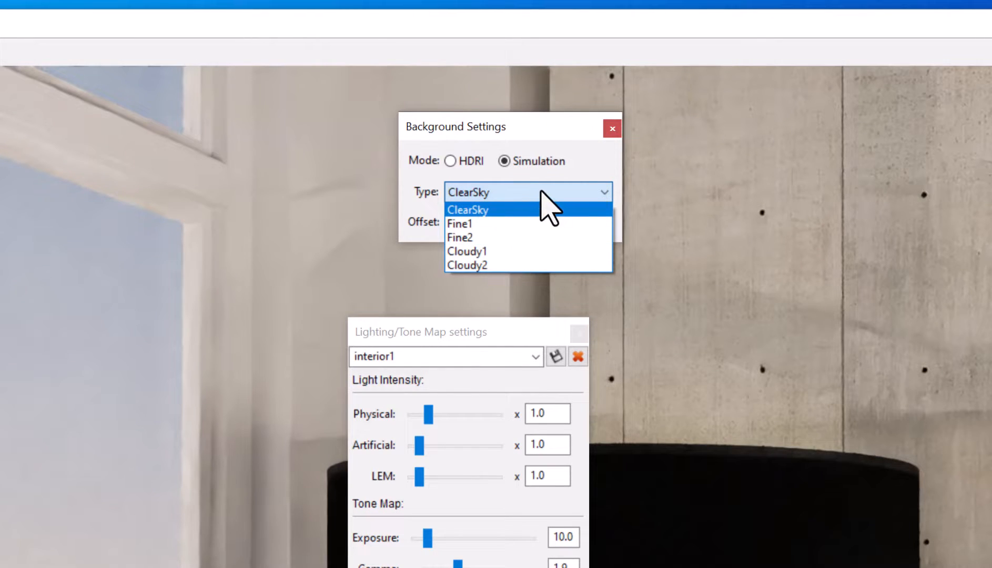
Step: Use the Sunset 2.hdr HDRI as the background, rotated to a 150° offset
click(468, 209)
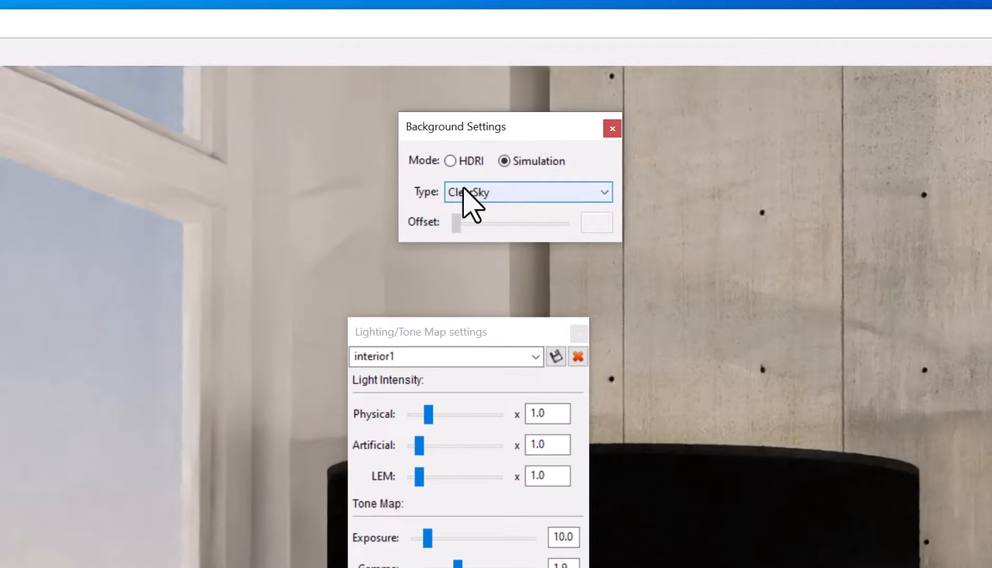
click(450, 161)
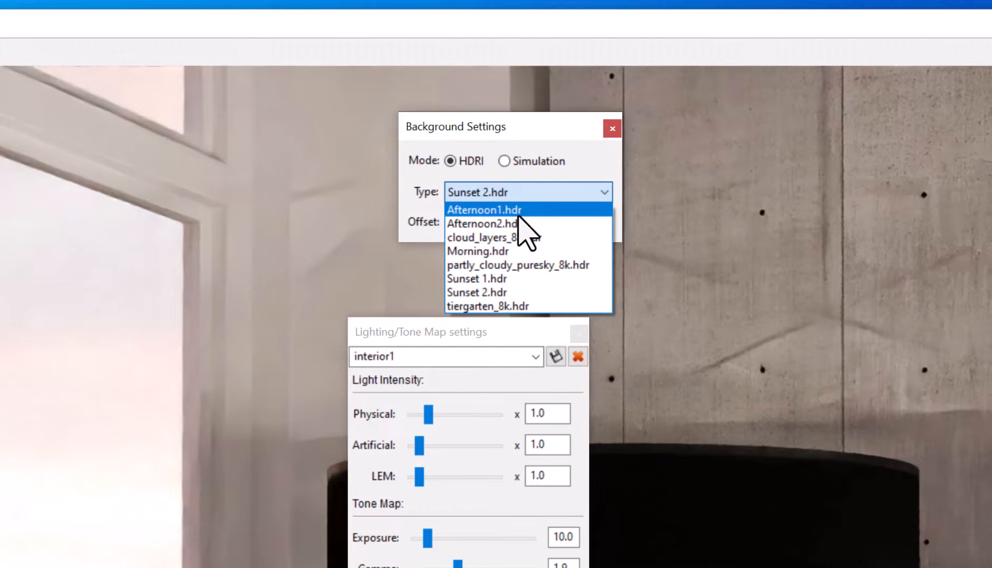
mouse_move(500, 224)
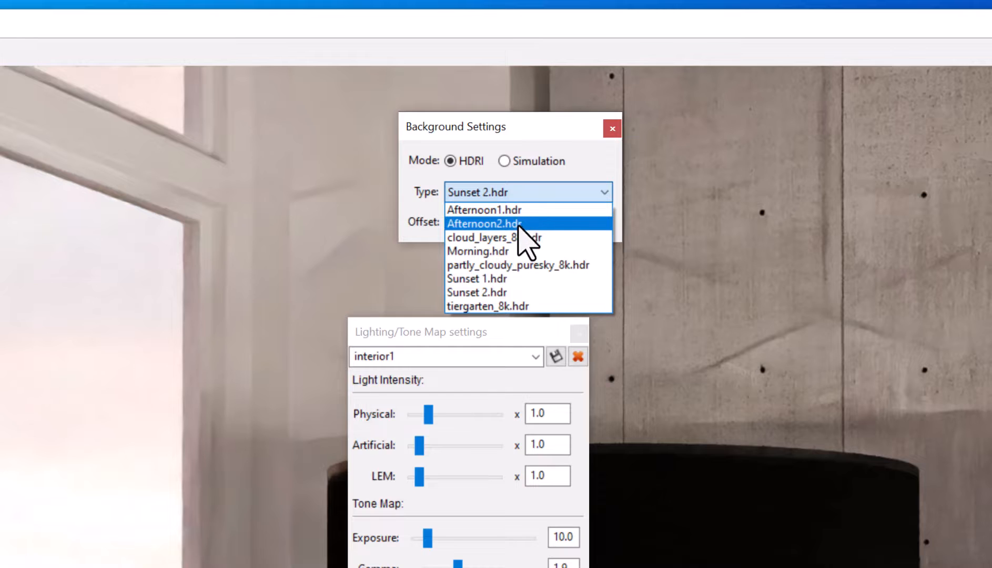
mouse_move(532, 293)
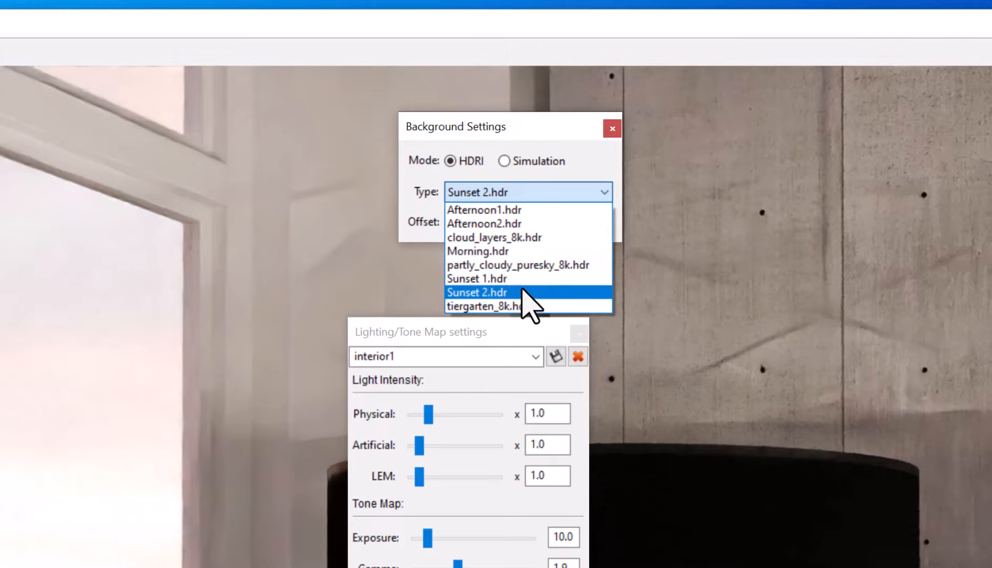
click(476, 292)
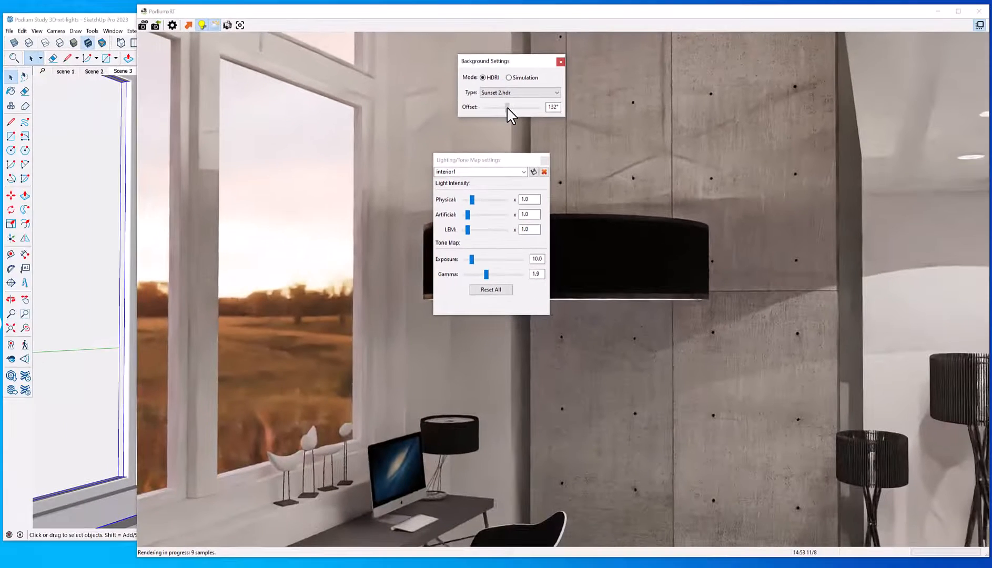
drag(510, 107, 506, 107)
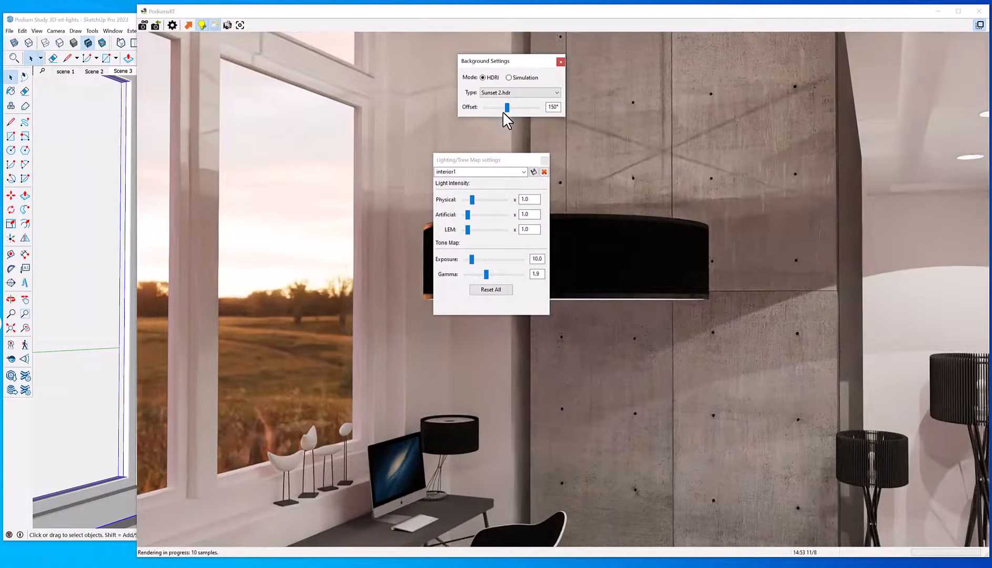
mouse_move(389, 253)
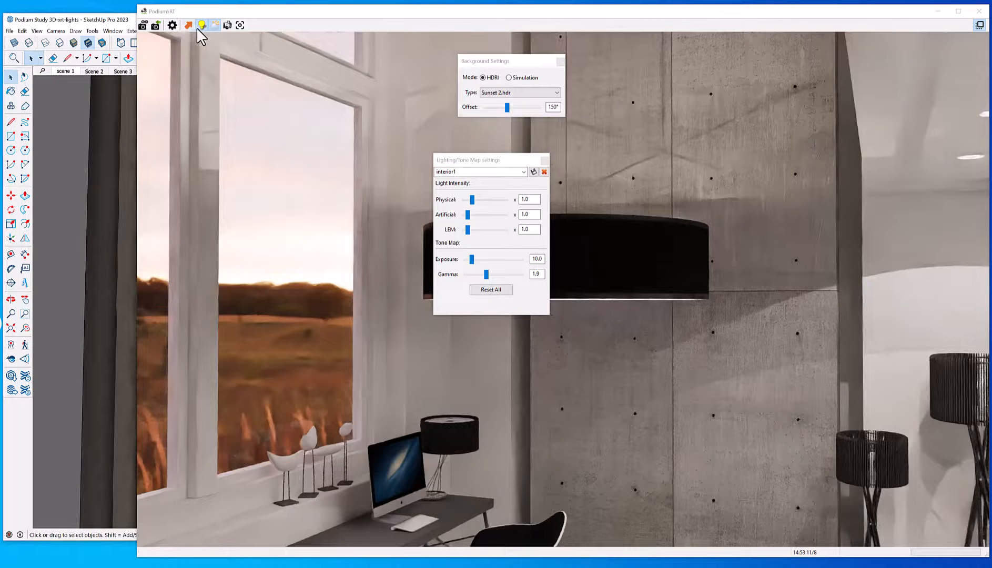
Step: Overwrite the interior-hdri preset with physical intensity 1.1 and gamma 2.1
click(156, 25)
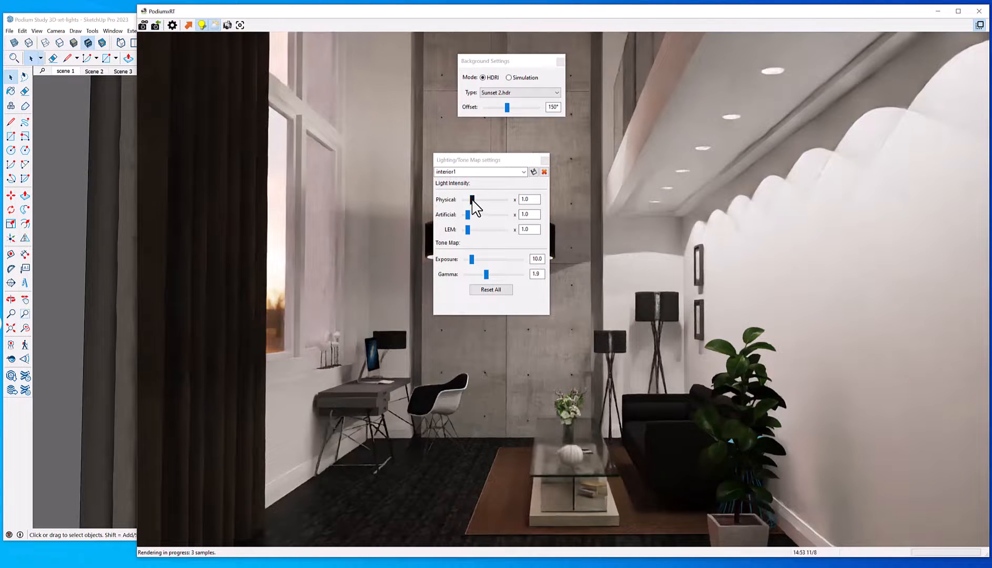
drag(467, 199, 473, 200)
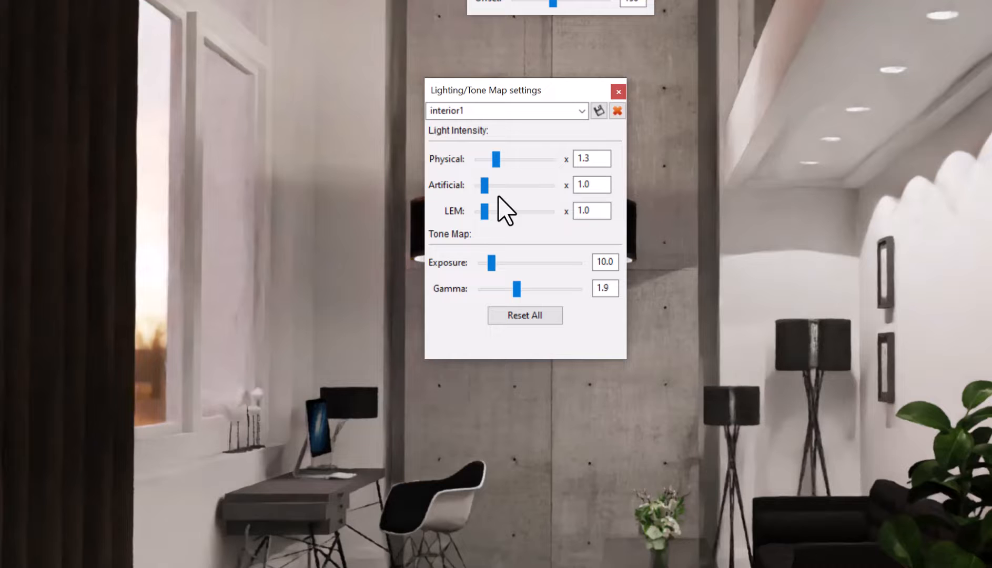
mouse_move(515, 219)
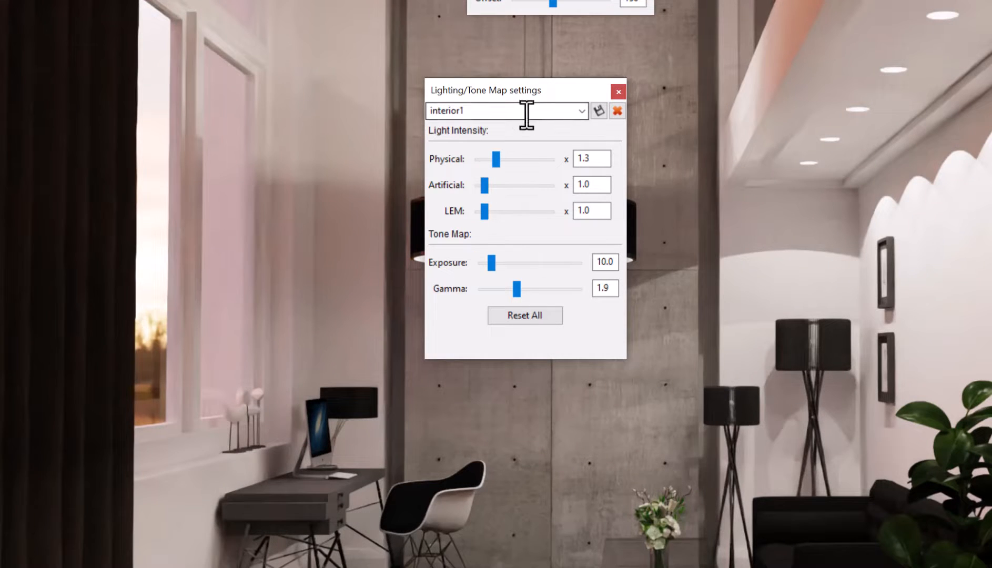
click(580, 111)
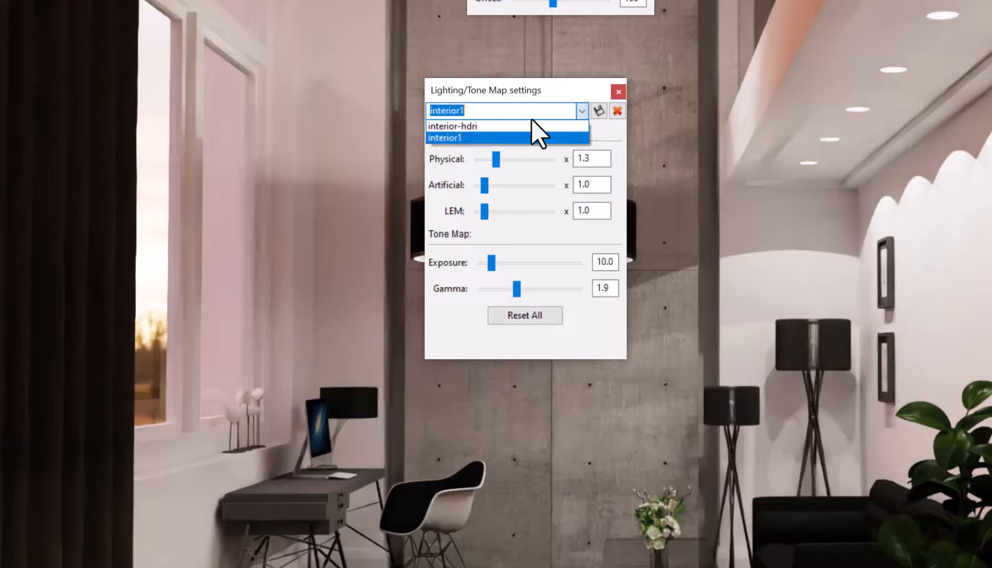
click(452, 126)
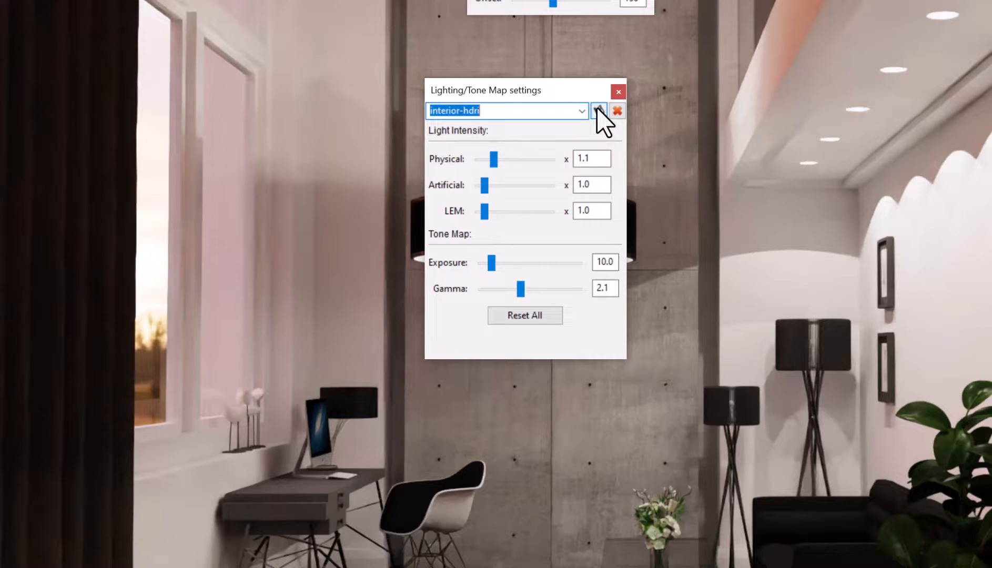
click(598, 111)
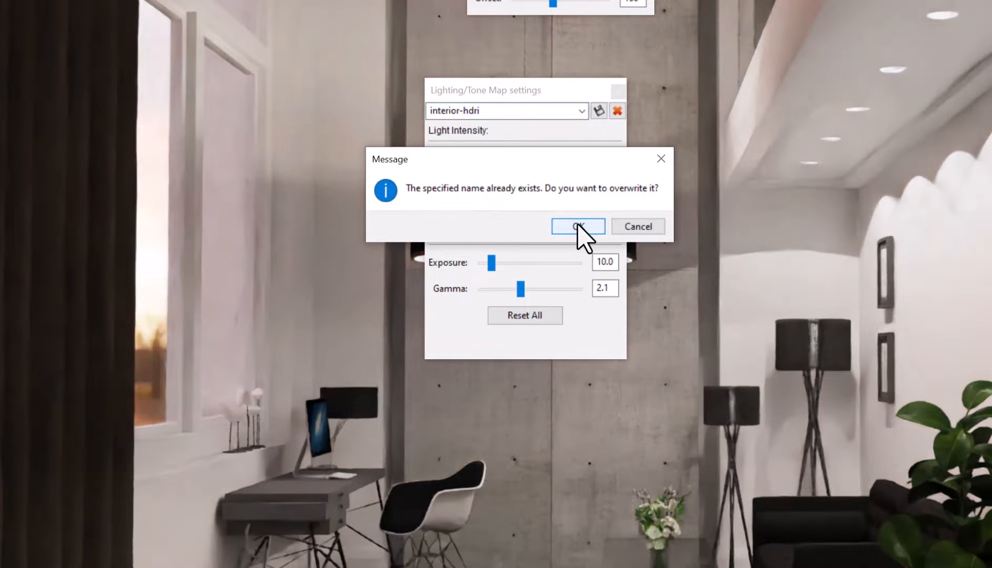
click(577, 225)
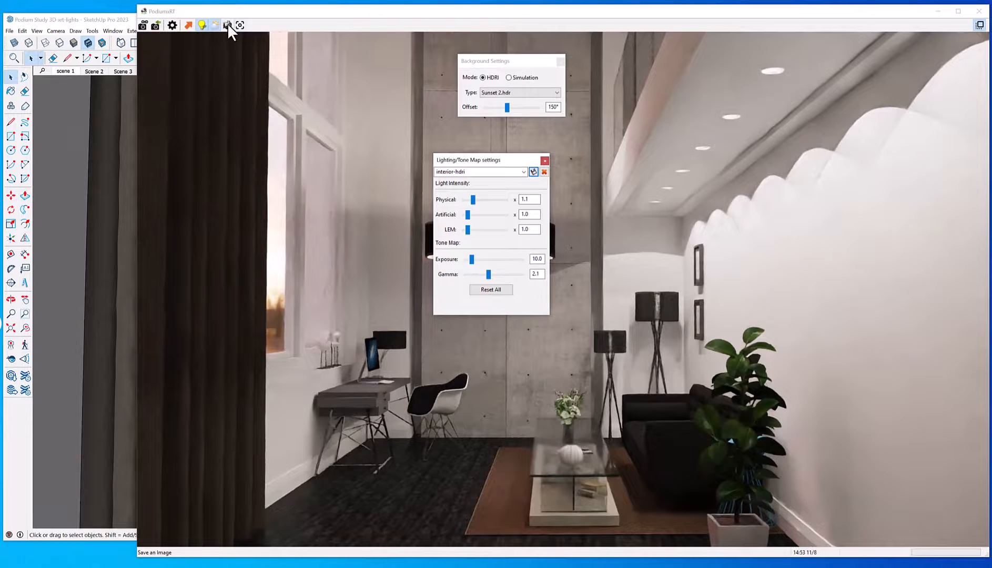
Step: Set up a custom 1920×1080 PNG image export and edit its file name
click(227, 24)
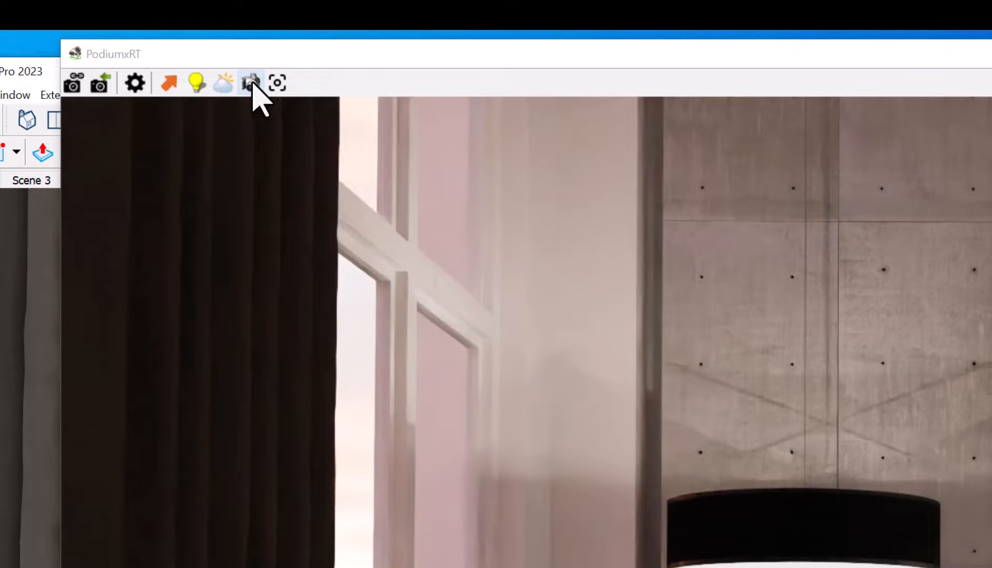
click(250, 83)
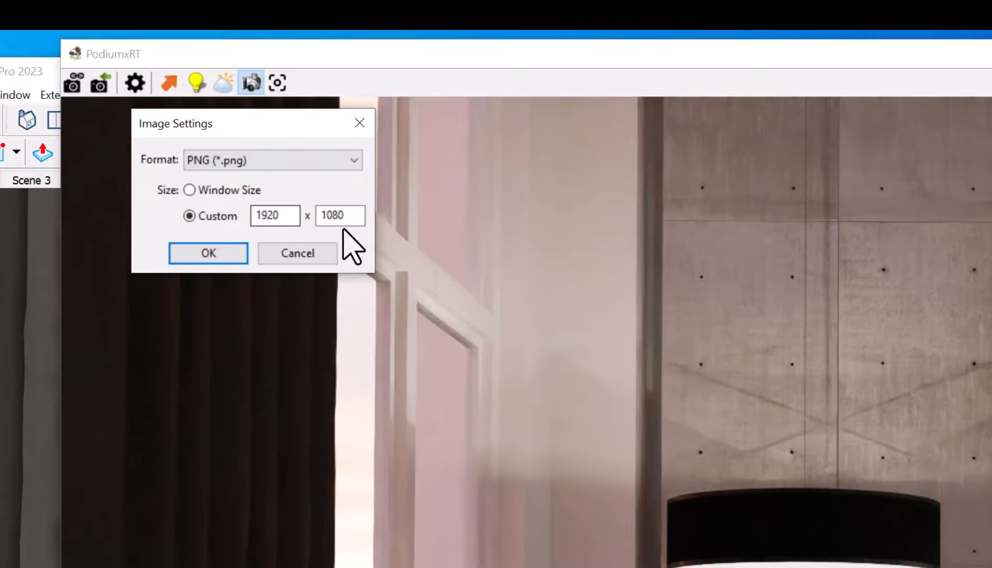
click(340, 216)
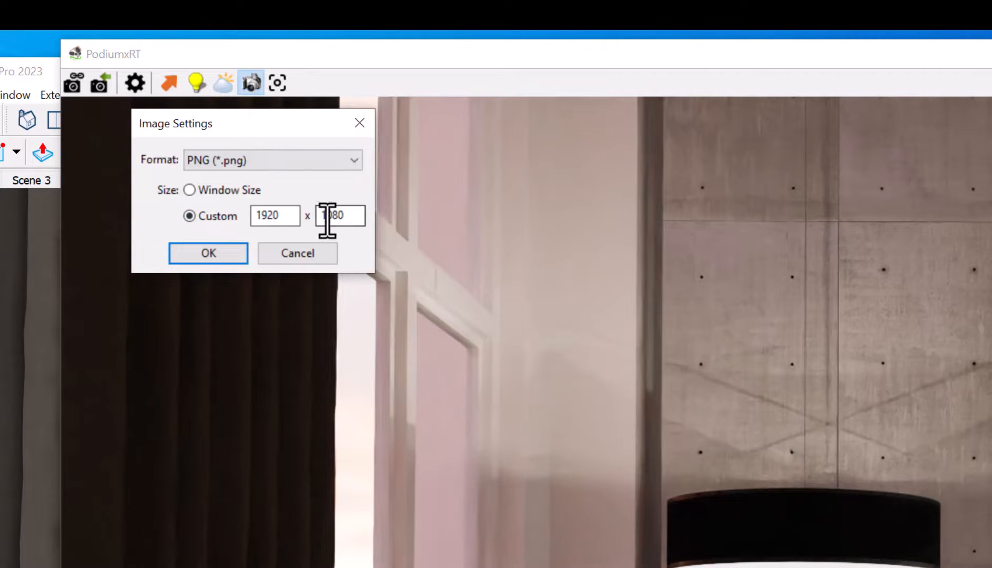
click(272, 160)
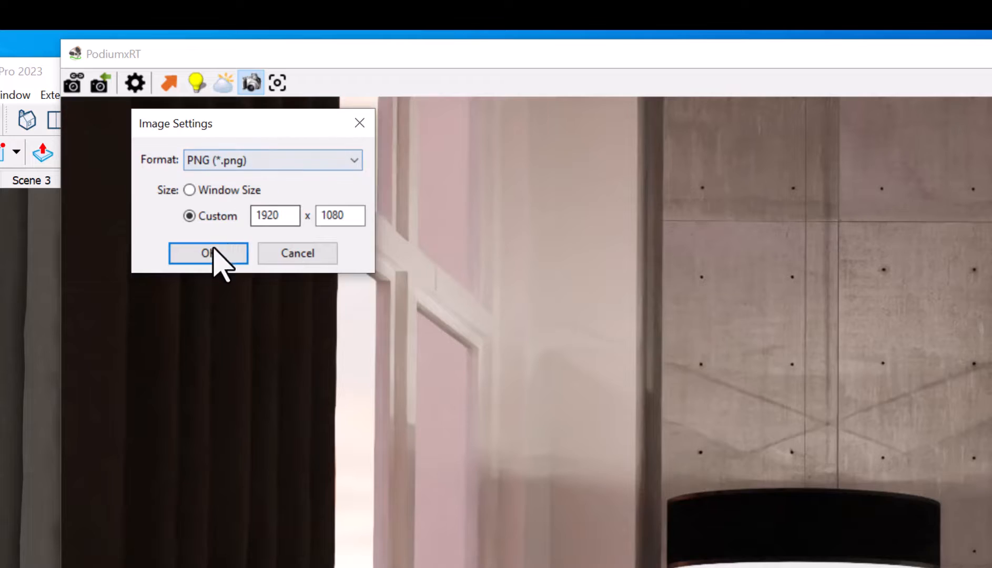
click(208, 253)
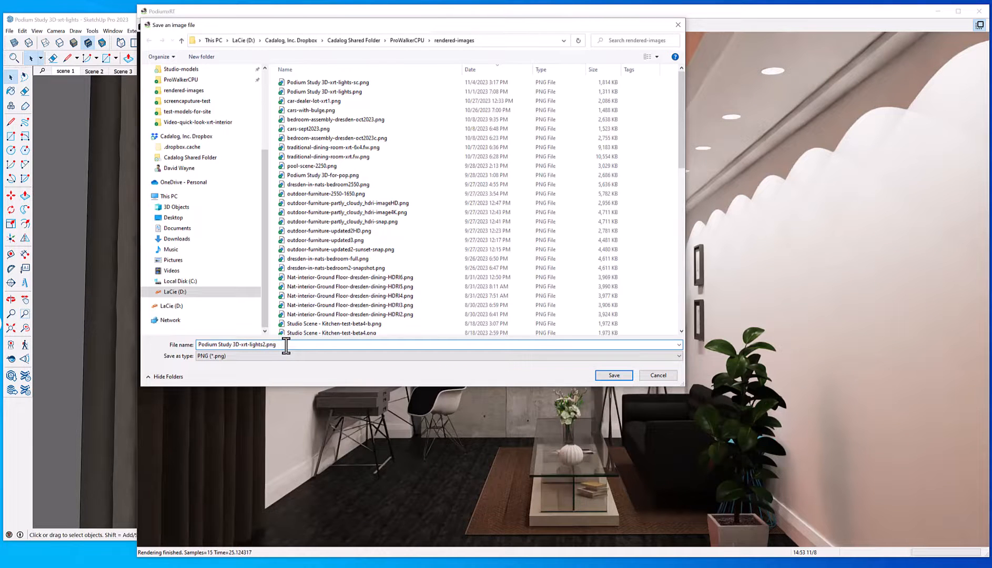
click(612, 375)
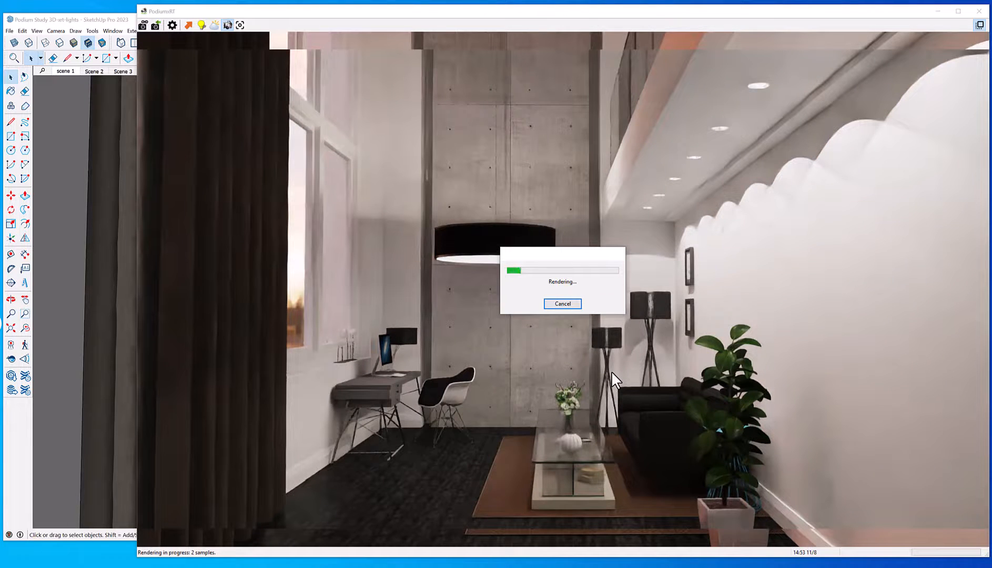
mouse_move(581, 372)
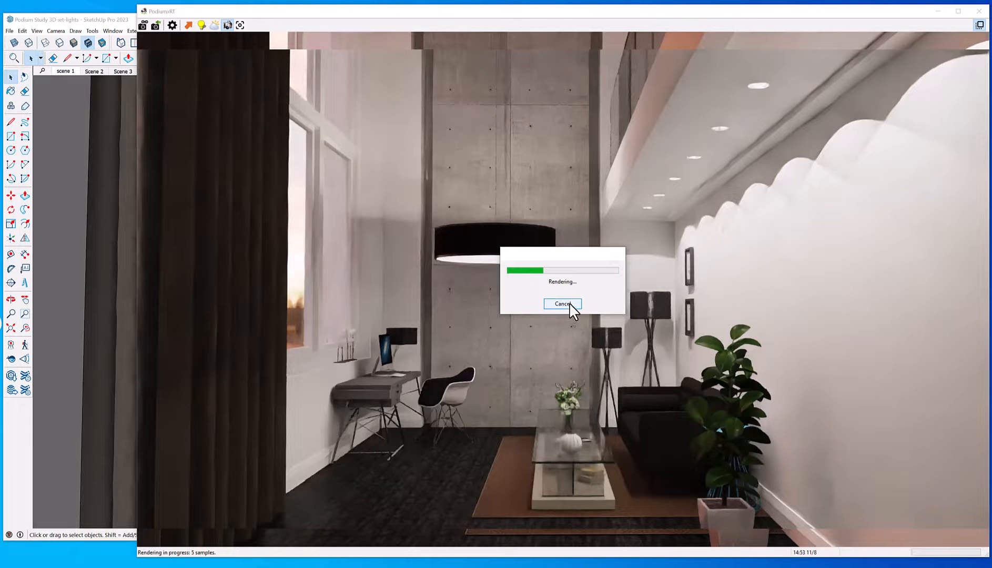
Step: Cancel the in-progress image render from the Rendering progress dialog
click(562, 304)
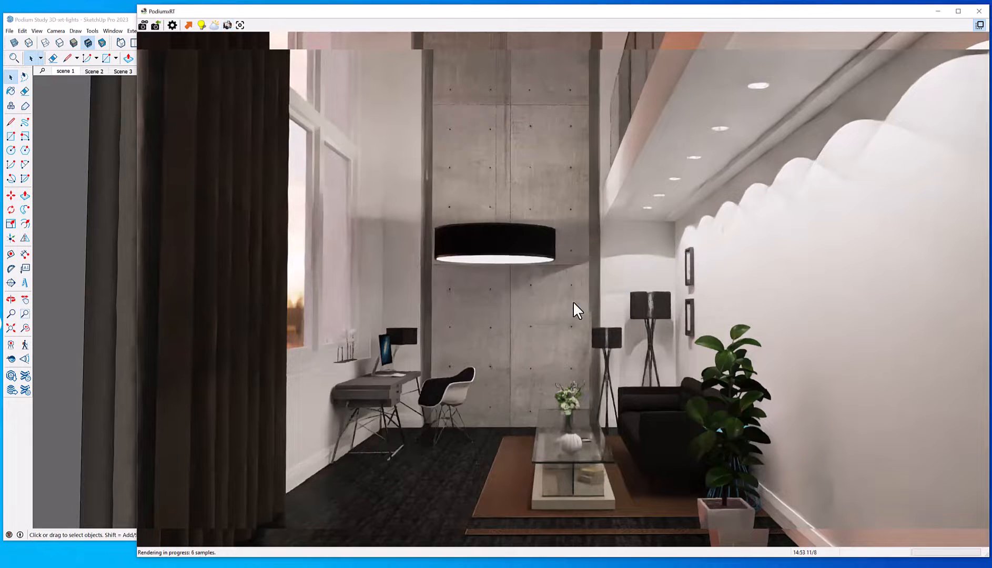
mouse_move(530, 336)
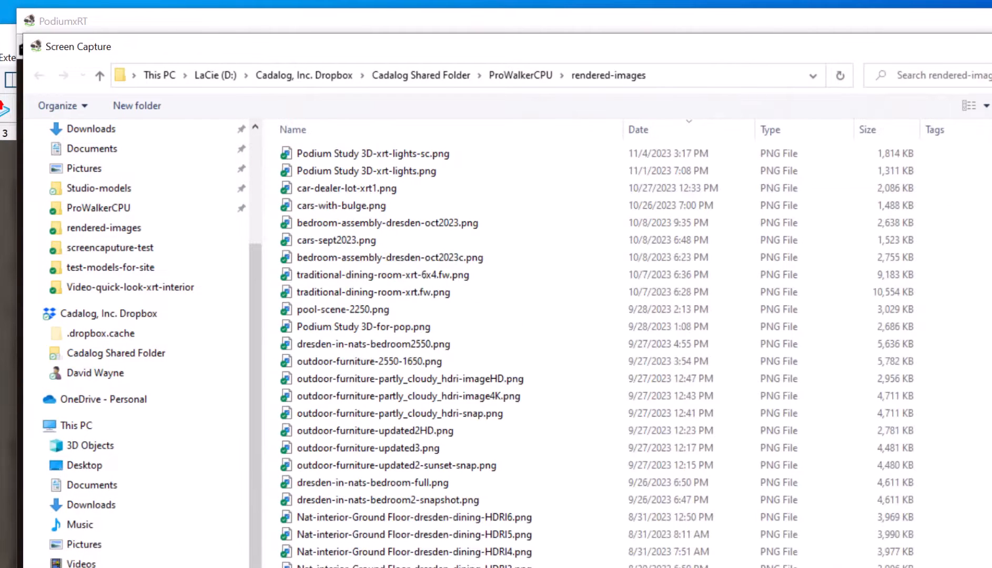
Step: Save the screen capture over Podium Study 3D-xrt-lights-sc.png, confirming replacement
click(370, 153)
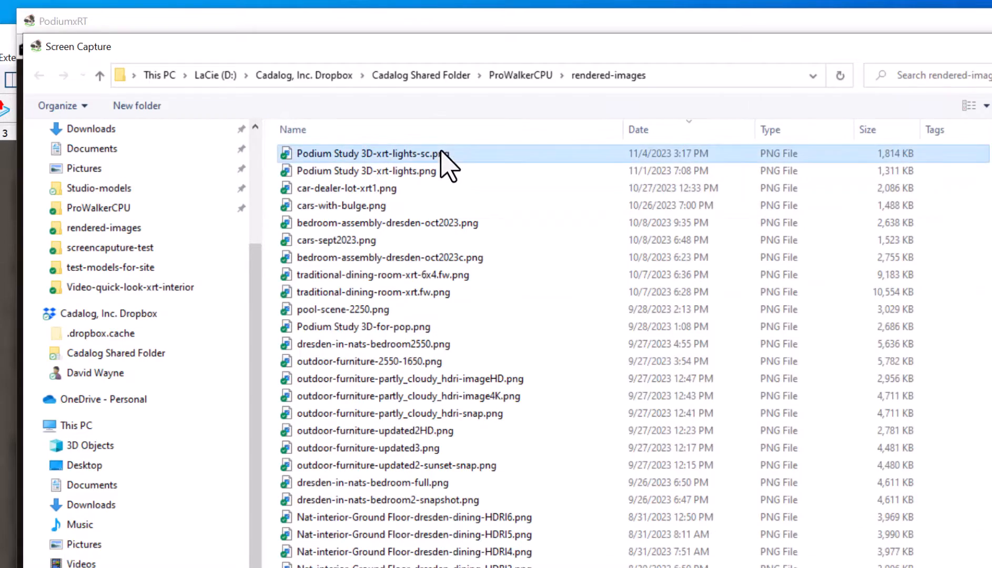
click(613, 374)
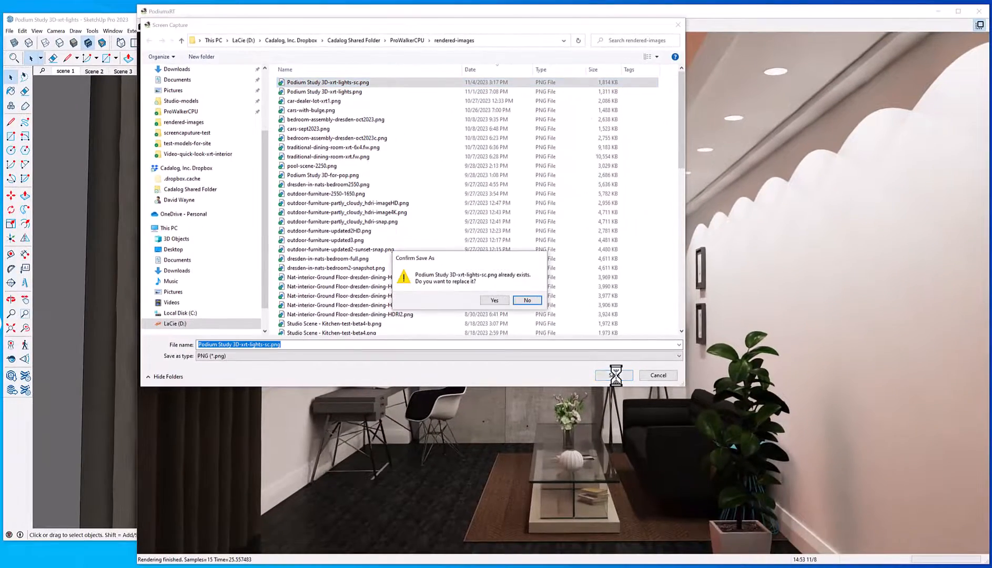
click(495, 300)
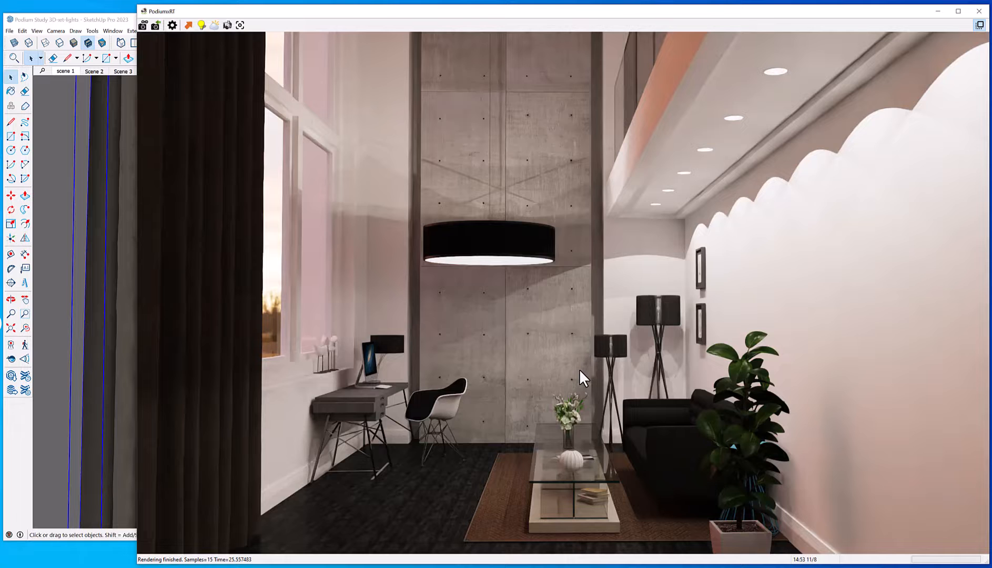
mouse_move(528, 373)
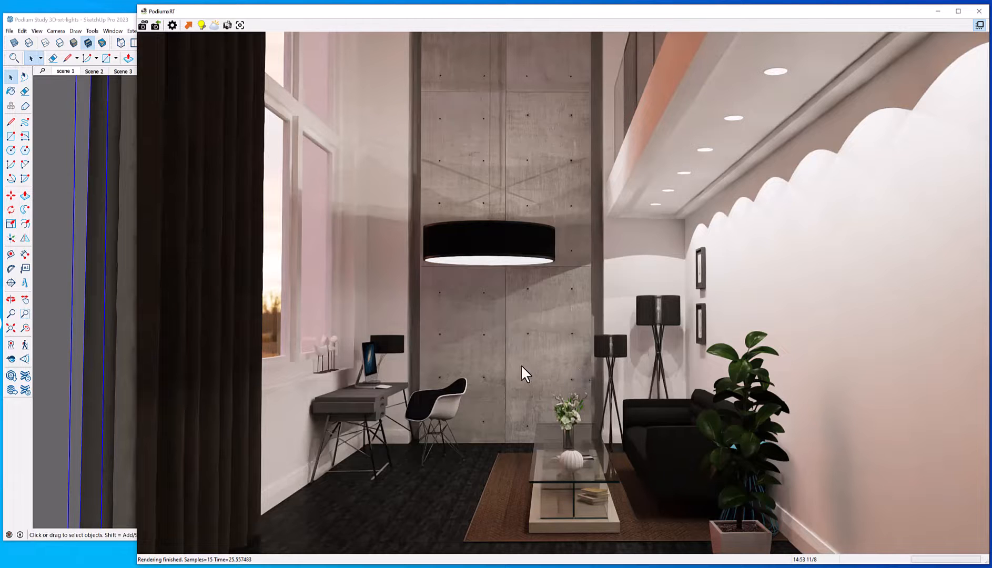